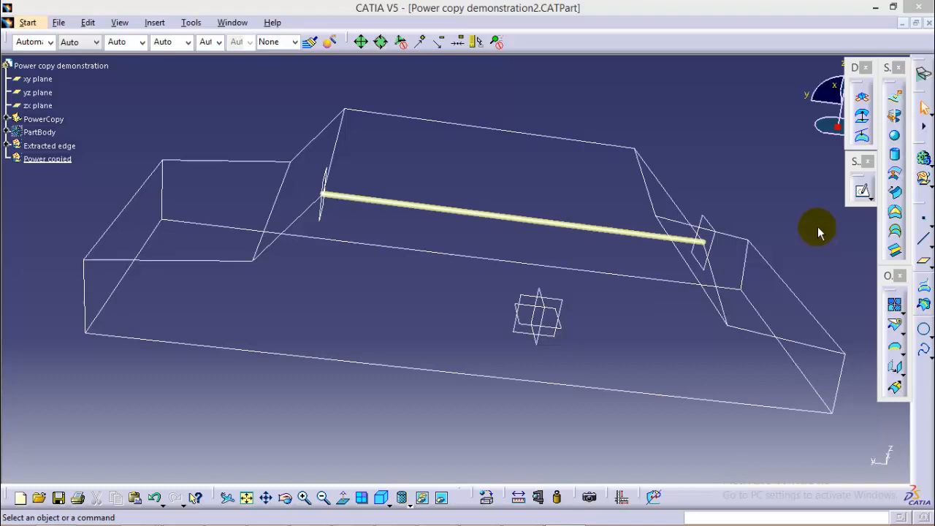
pyautogui.moveTo(816, 234)
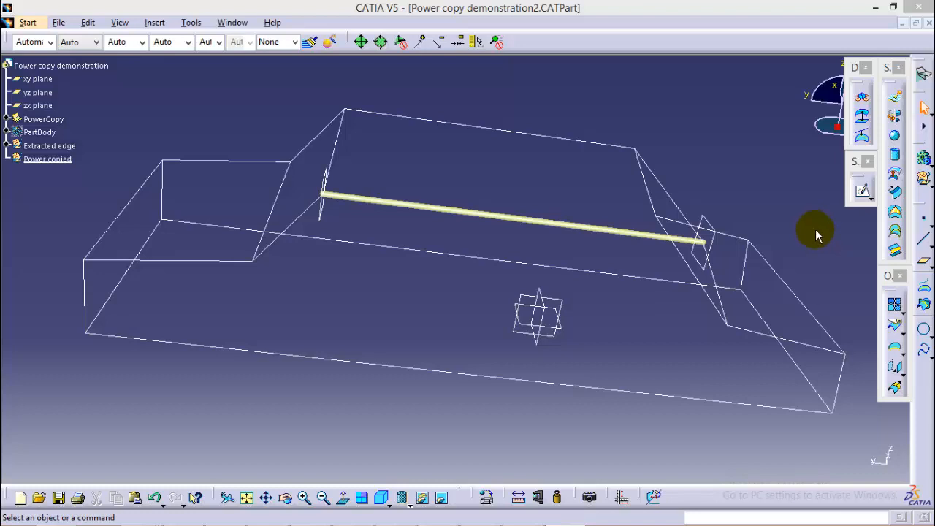
pyautogui.moveTo(811, 241)
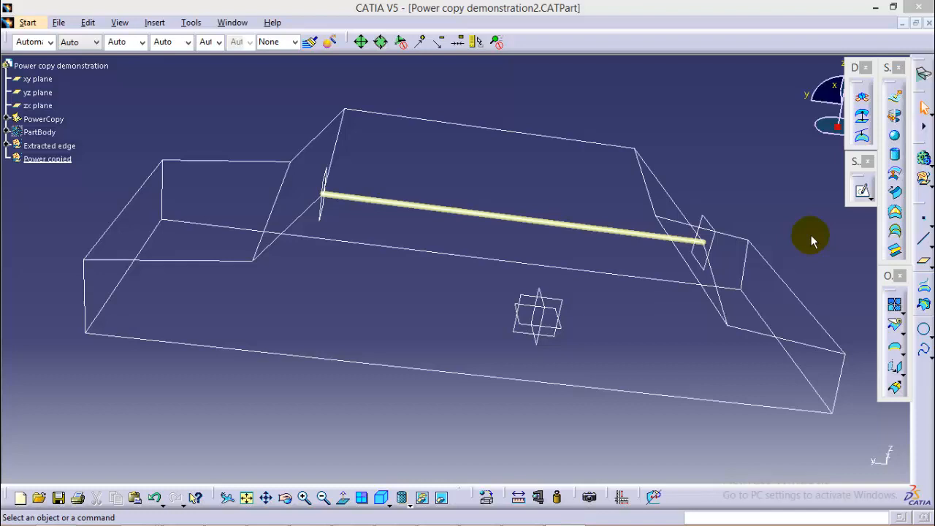
pyautogui.moveTo(559, 205)
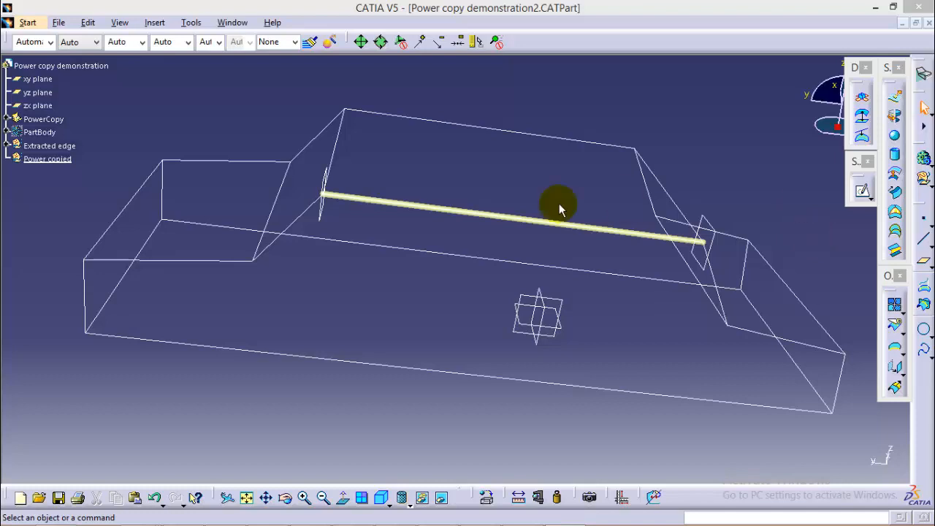
pyautogui.moveTo(55, 215)
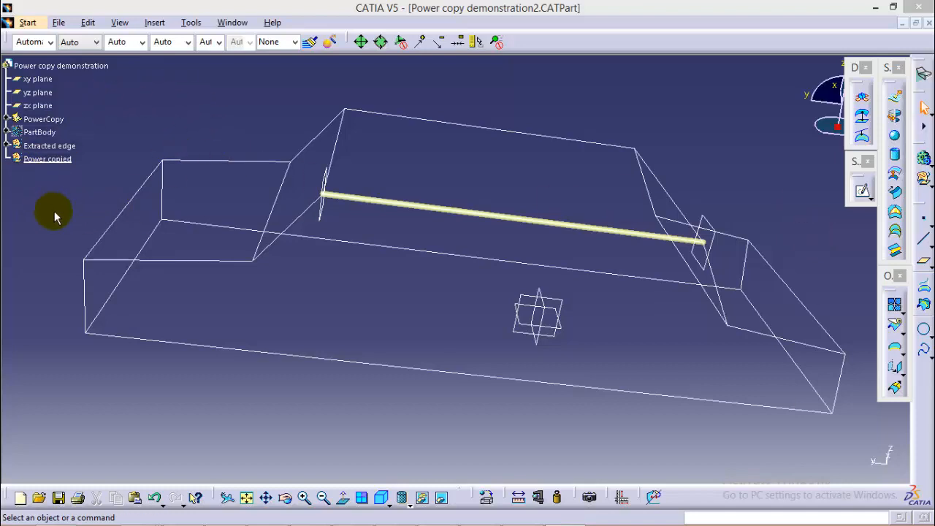
pyautogui.moveTo(90, 166)
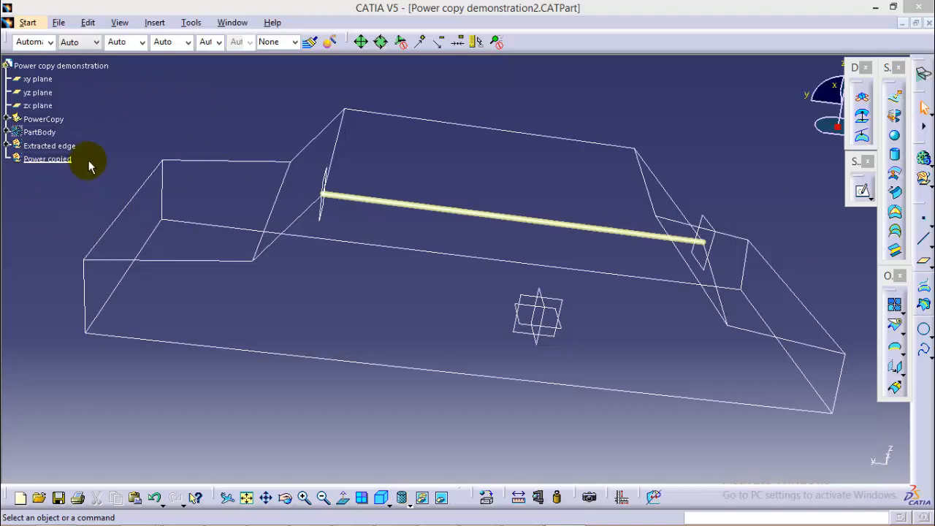
pyautogui.moveTo(200, 124)
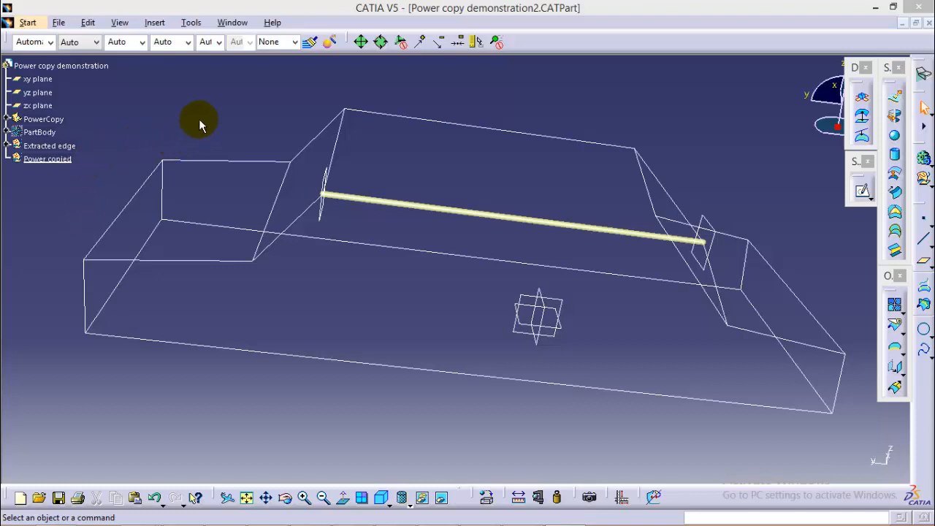
pyautogui.moveTo(195, 115)
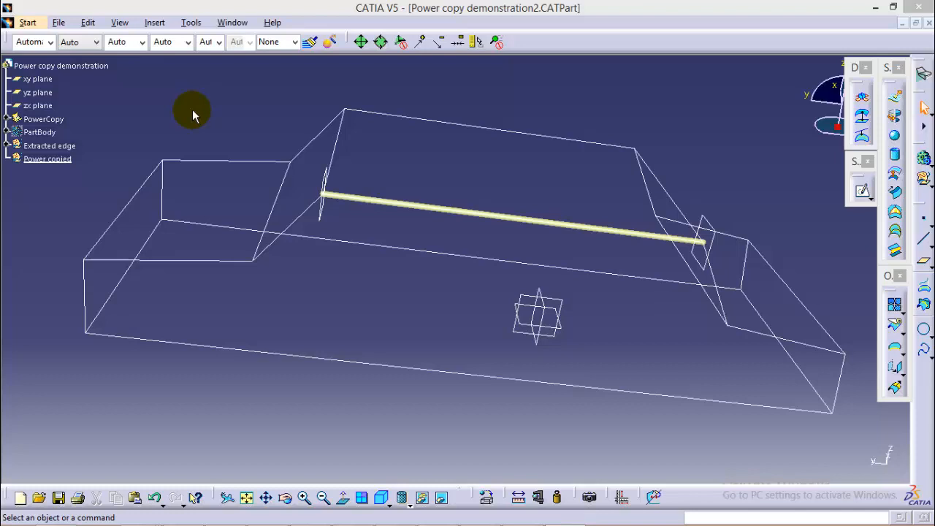
pyautogui.moveTo(91, 182)
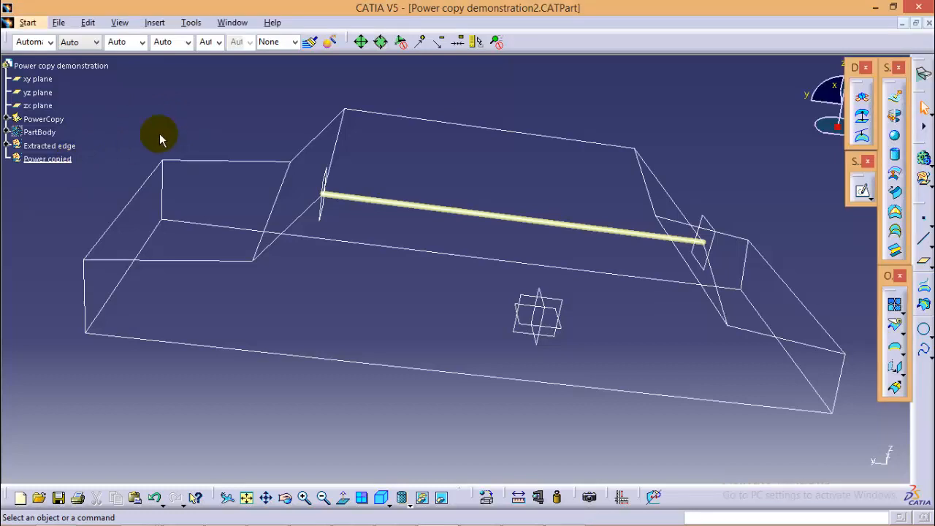
pyautogui.moveTo(46, 201)
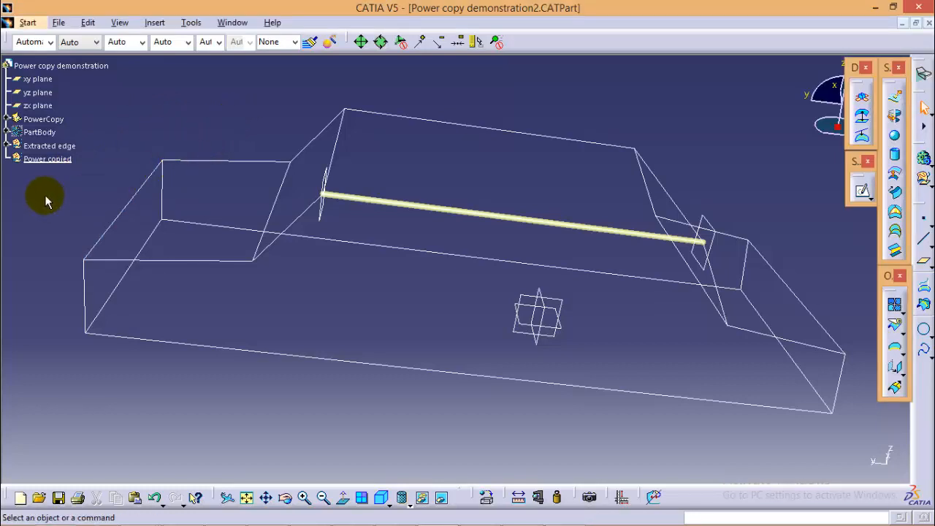
# Create the 'User feature output' geometrical set and define it as the in-work object.
pyautogui.click(154, 22)
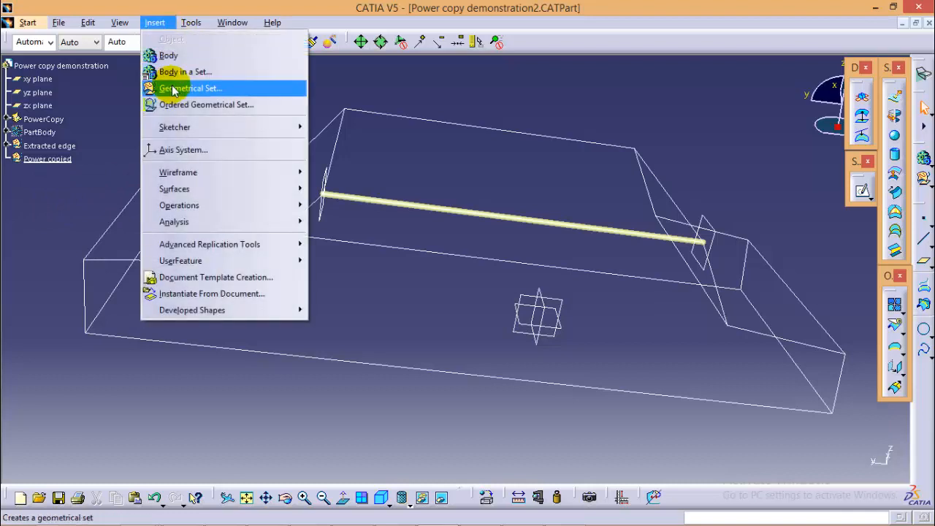
pyautogui.click(190, 88)
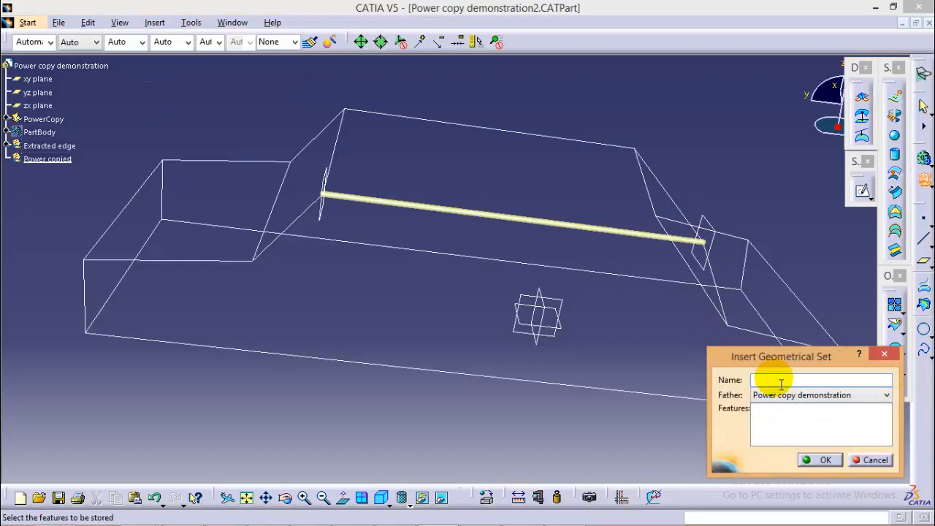
pyautogui.write('User feature output')
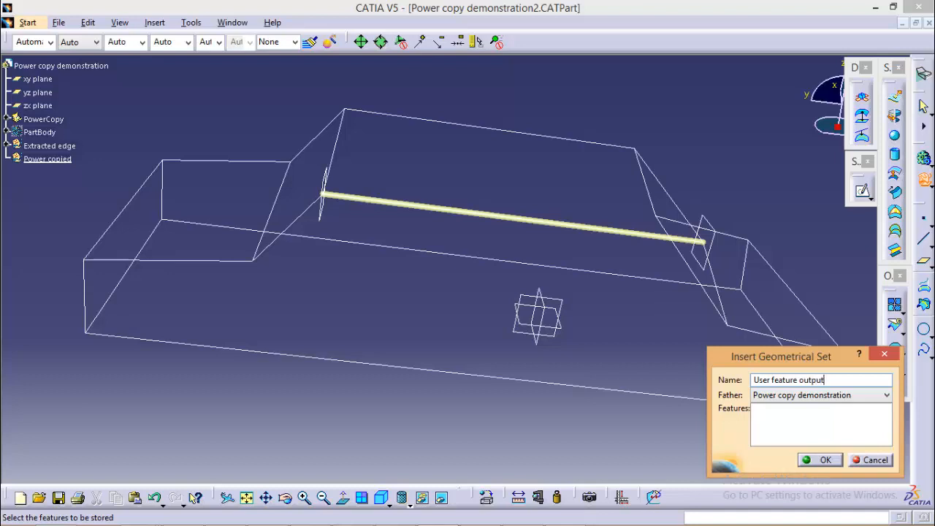
pyautogui.click(824, 459)
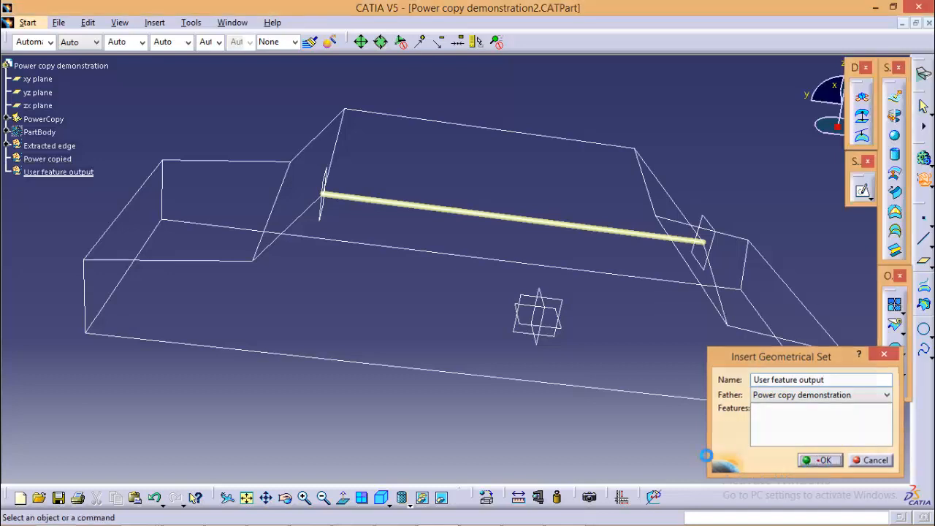
pyautogui.rightClick(58, 171)
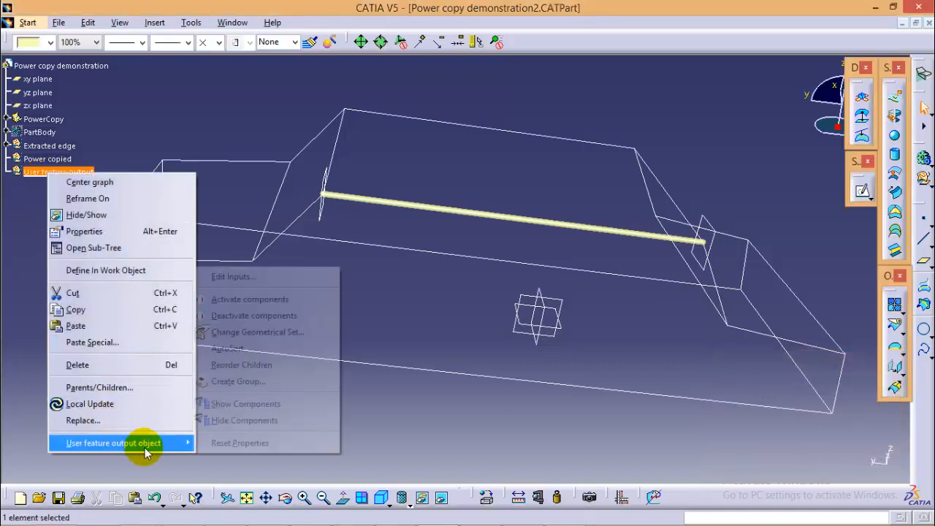
pyautogui.moveTo(106, 270)
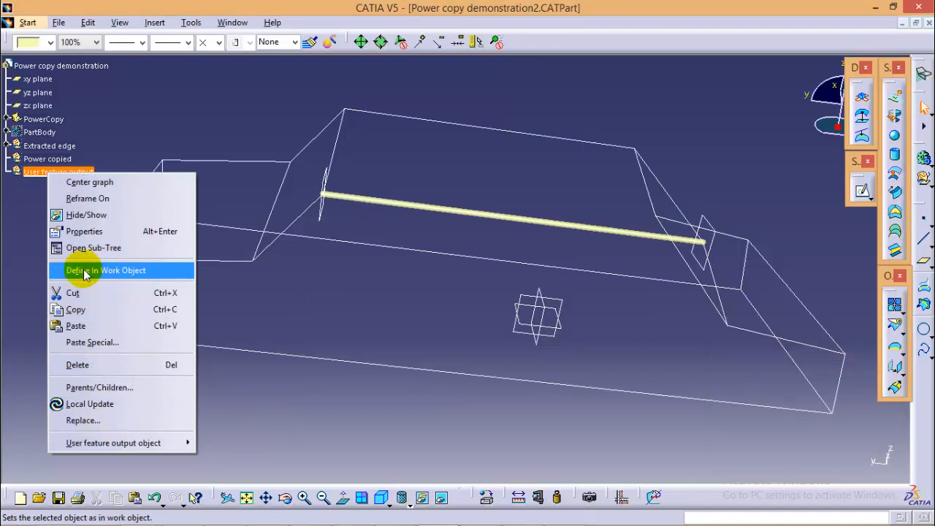
pyautogui.click(106, 270)
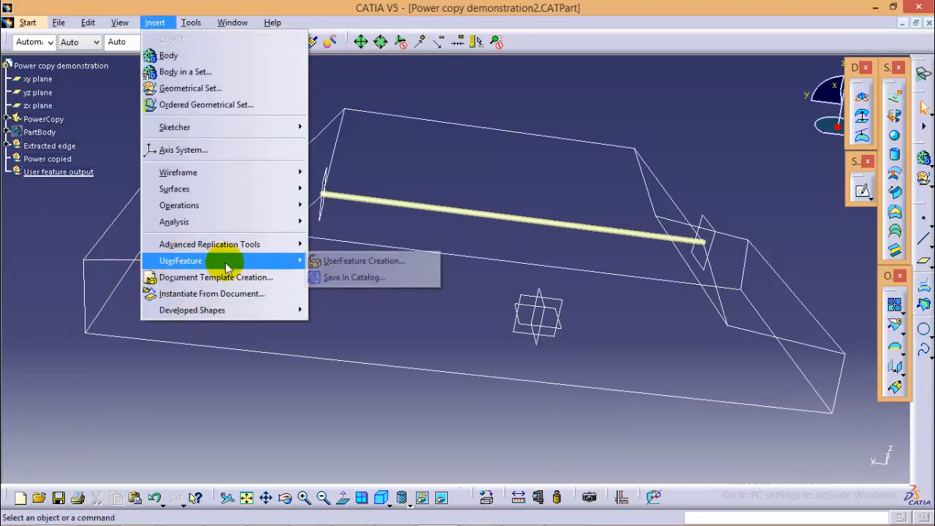
# Define UserFeature1 from Sweep.1 through Join.1, using Extract.16 as its input.
pyautogui.click(363, 260)
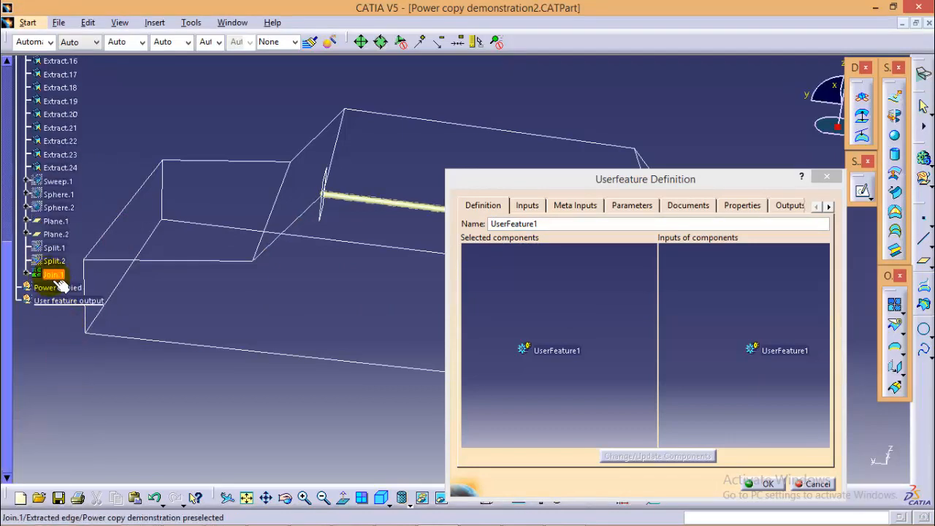
pyautogui.click(52, 274)
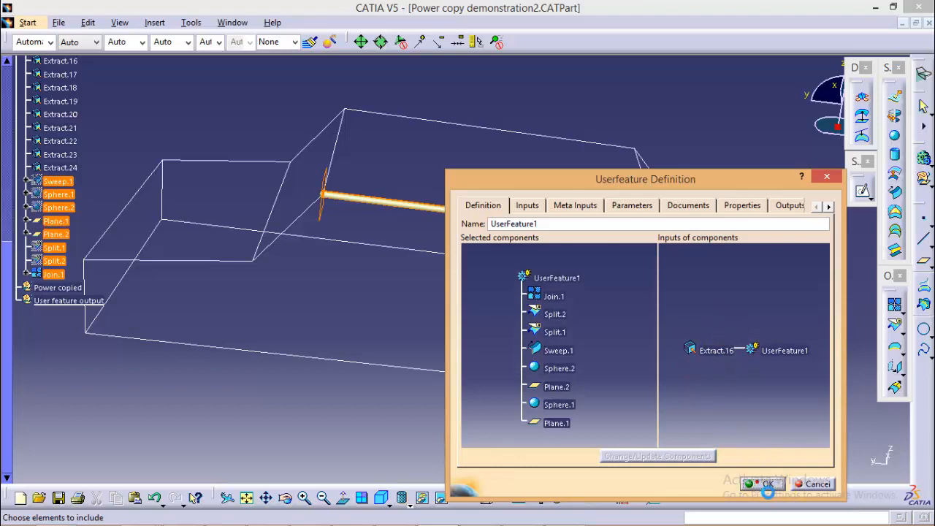
pyautogui.click(767, 483)
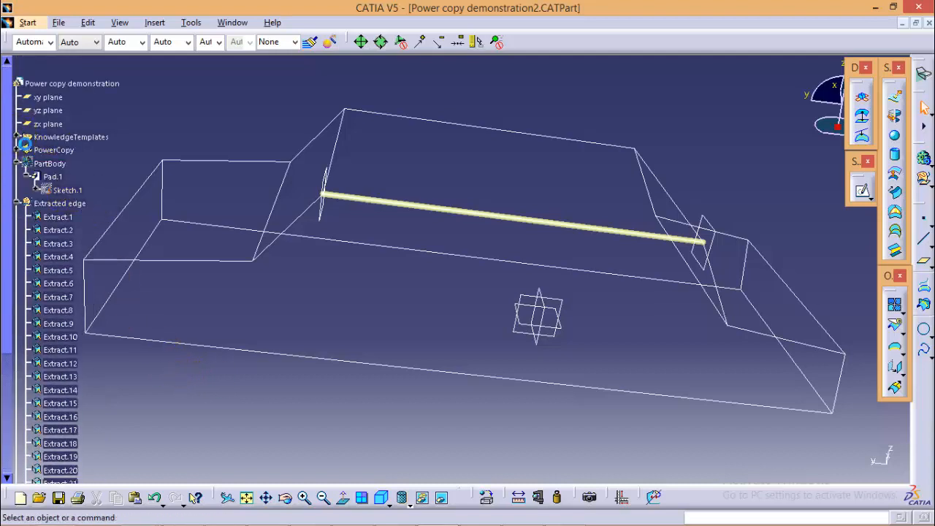
# Start instantiating UserFeature1 with Repeat on, choosing Extract.15 as the replacement edge.
pyautogui.rightClick(66, 150)
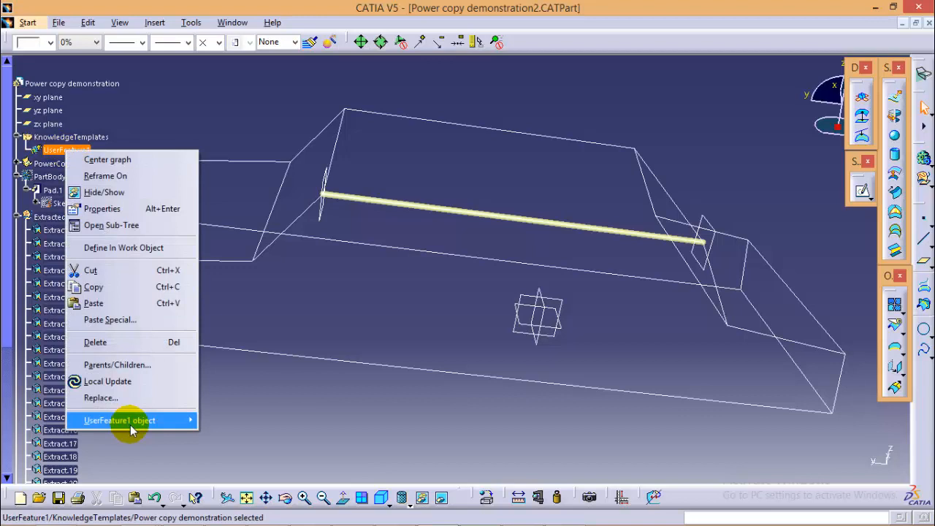
pyautogui.click(119, 420)
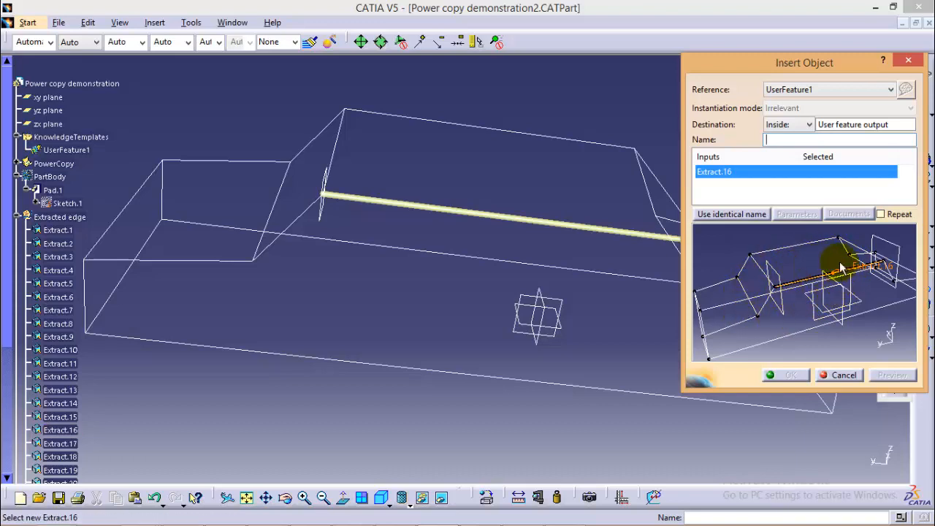
pyautogui.moveTo(818, 204)
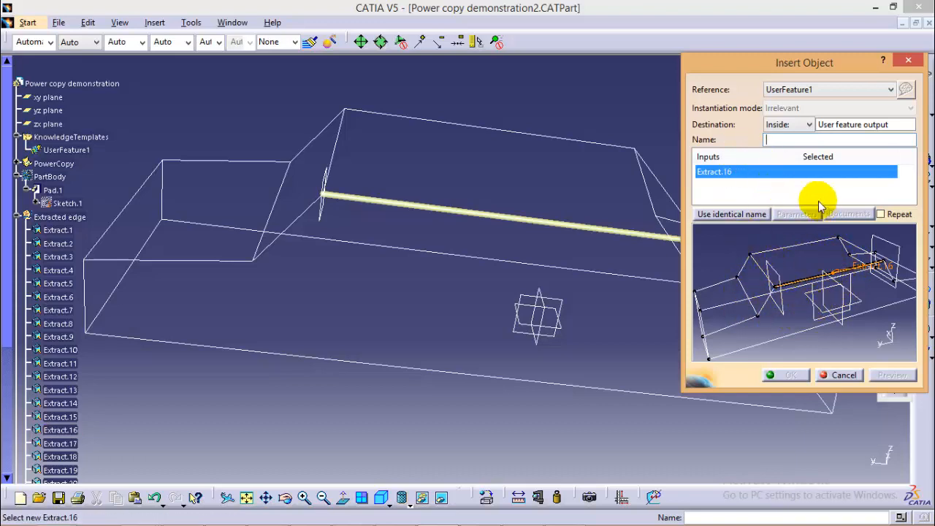
pyautogui.click(306, 216)
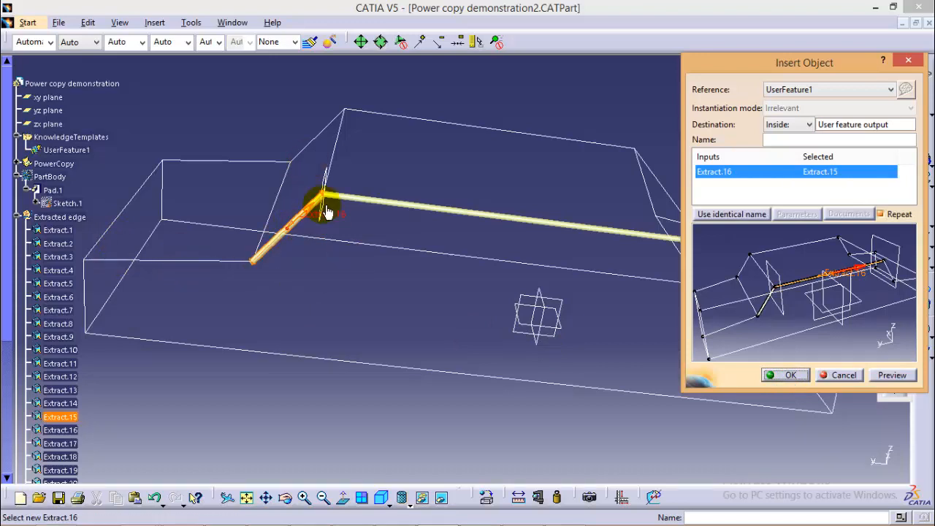
pyautogui.moveTo(266, 270)
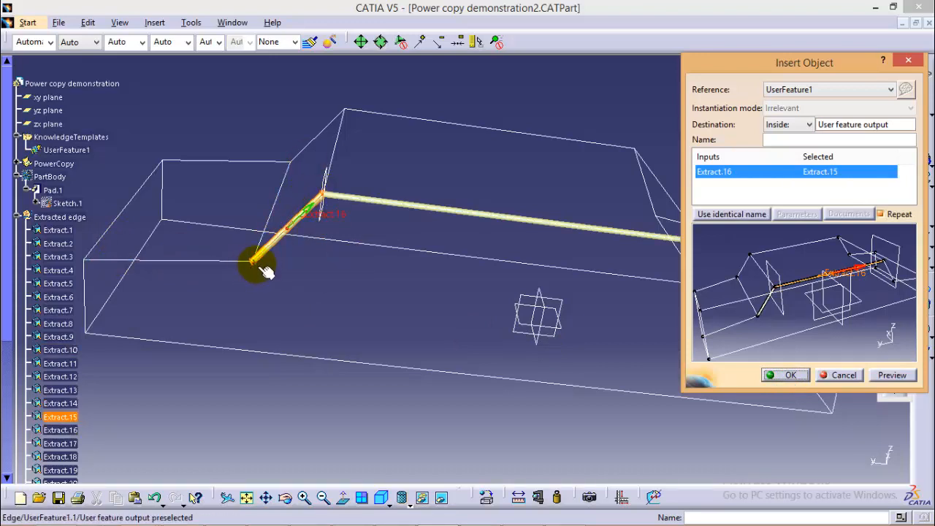
pyautogui.moveTo(329, 201)
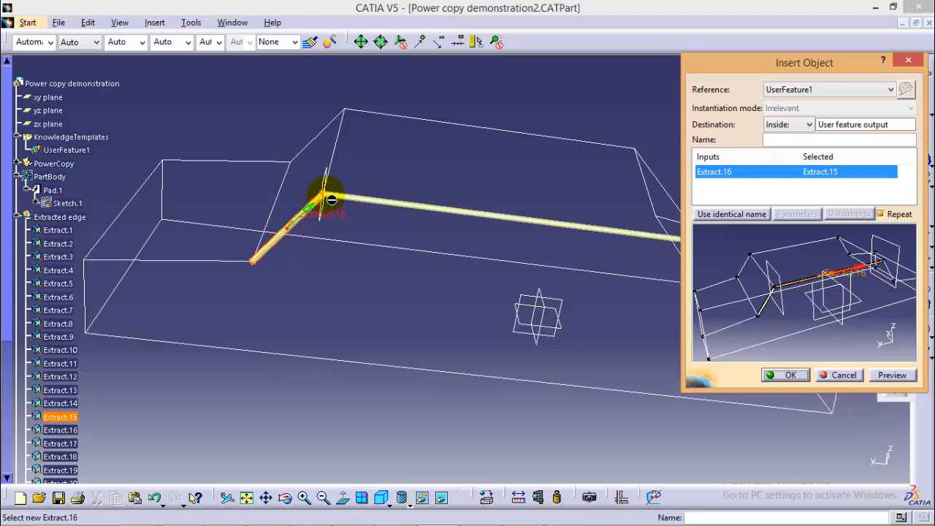
pyautogui.moveTo(285, 292)
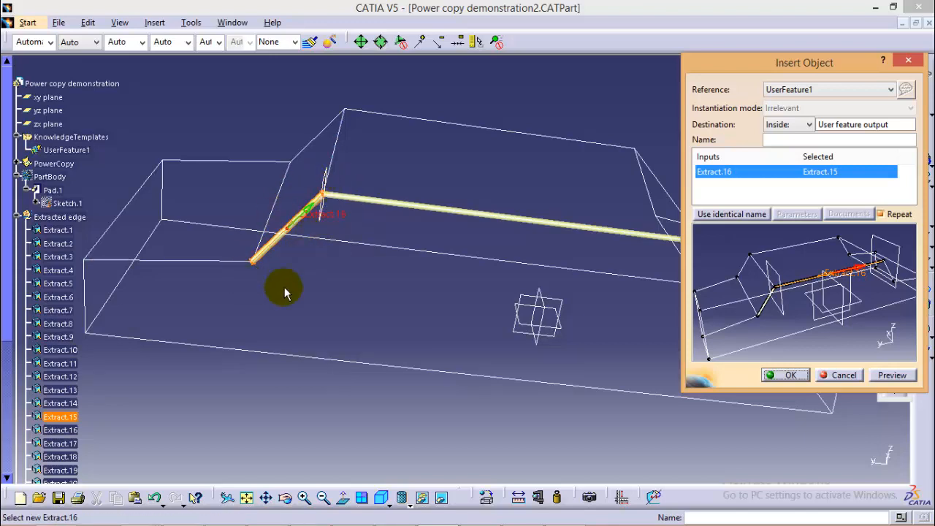
pyautogui.moveTo(303, 241)
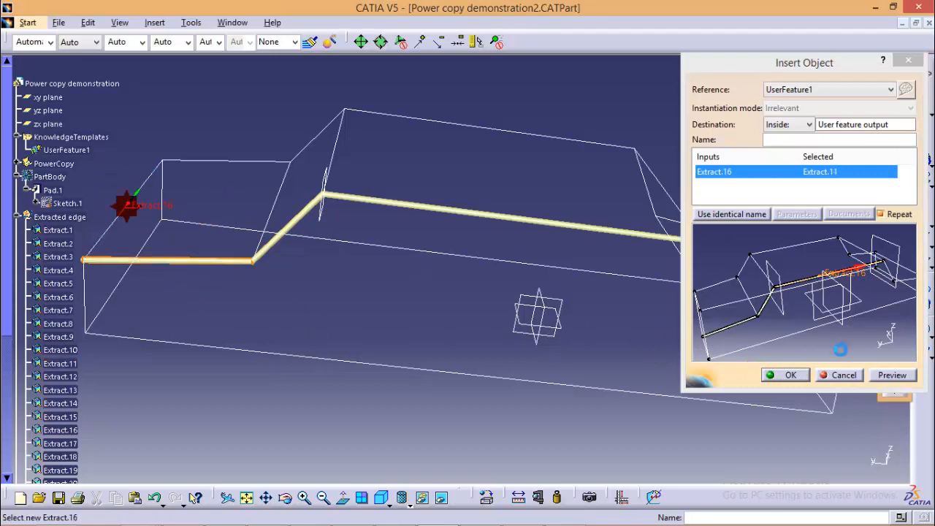
pyautogui.moveTo(234, 168)
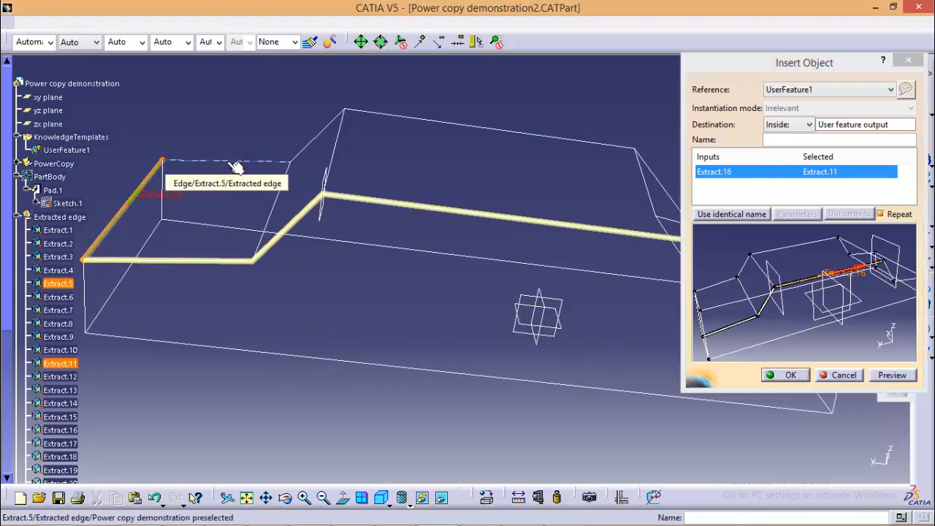
# Pick the left vertical edge (Extract.3) for the next tube instance.
pyautogui.click(227, 160)
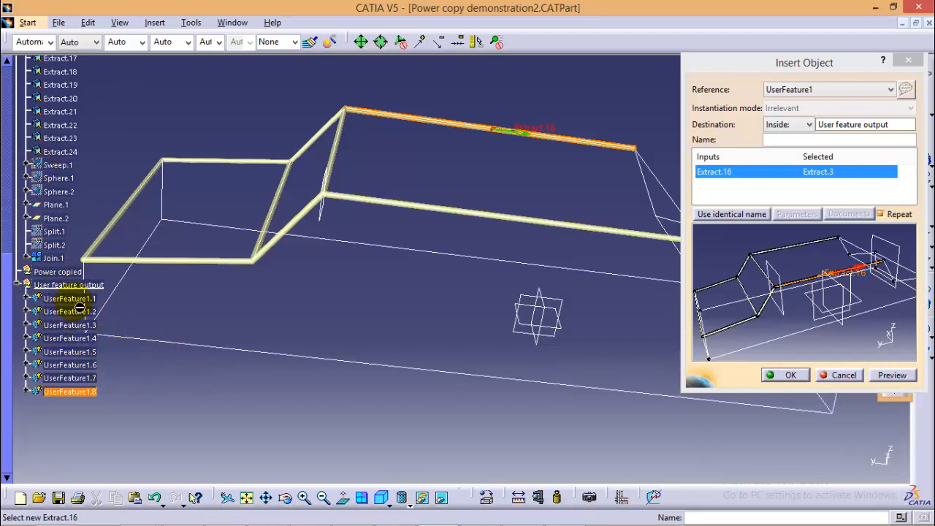
pyautogui.moveTo(153, 334)
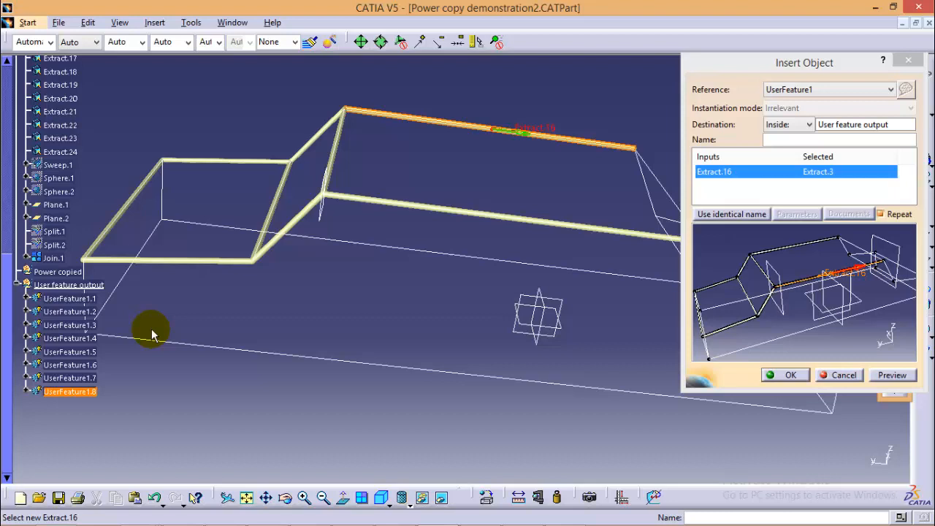
pyautogui.moveTo(88, 335)
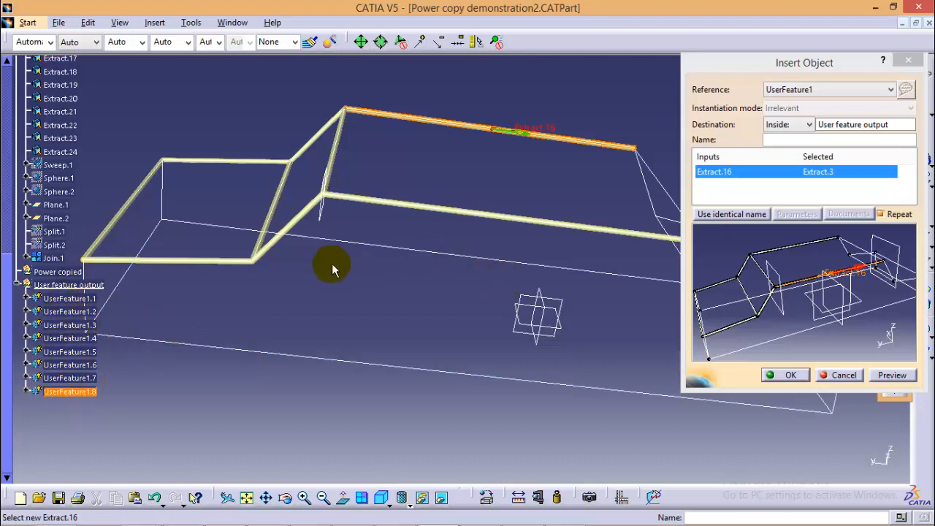
pyautogui.moveTo(658, 179)
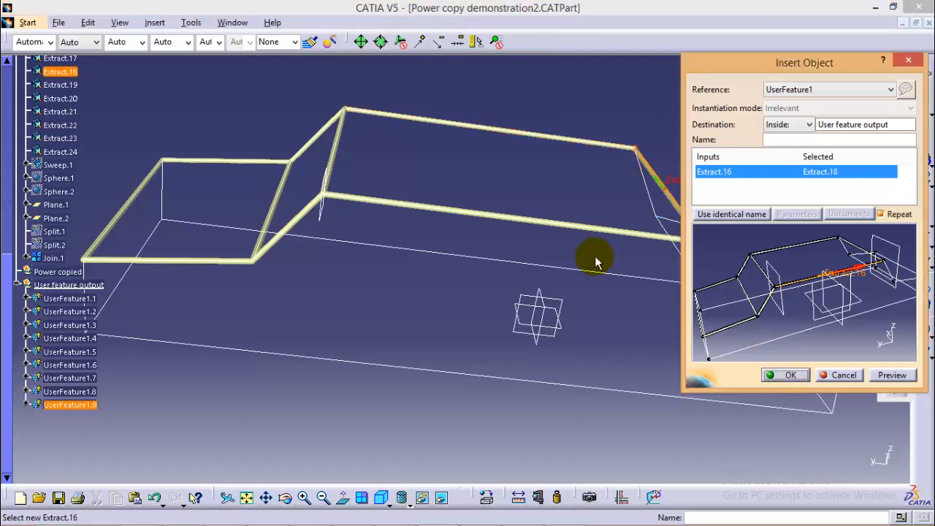
# Create tube instances along the next batch of extracted frame edges.
pyautogui.click(789, 374)
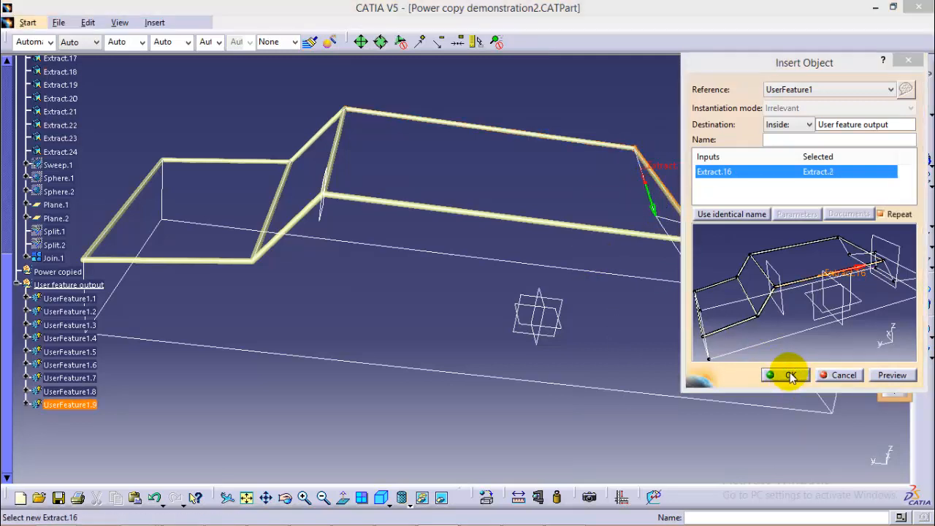
pyautogui.click(789, 374)
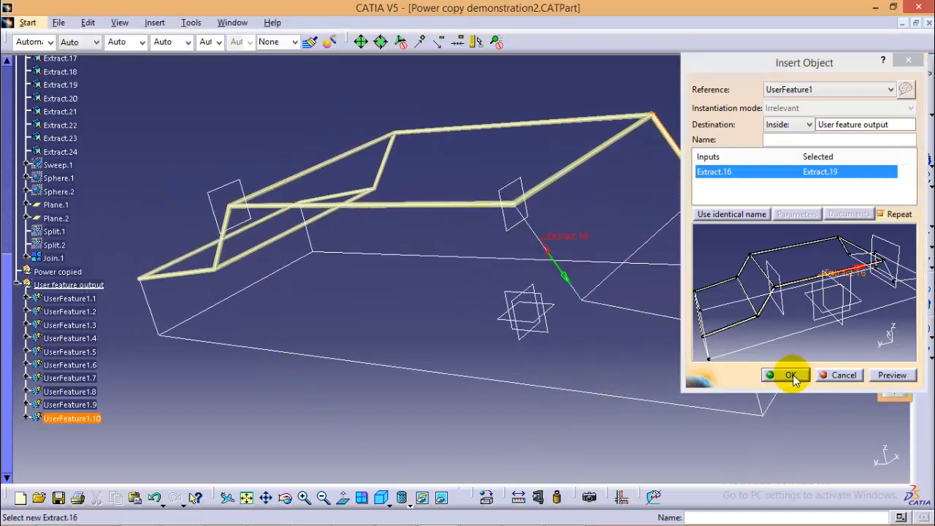
pyautogui.click(789, 374)
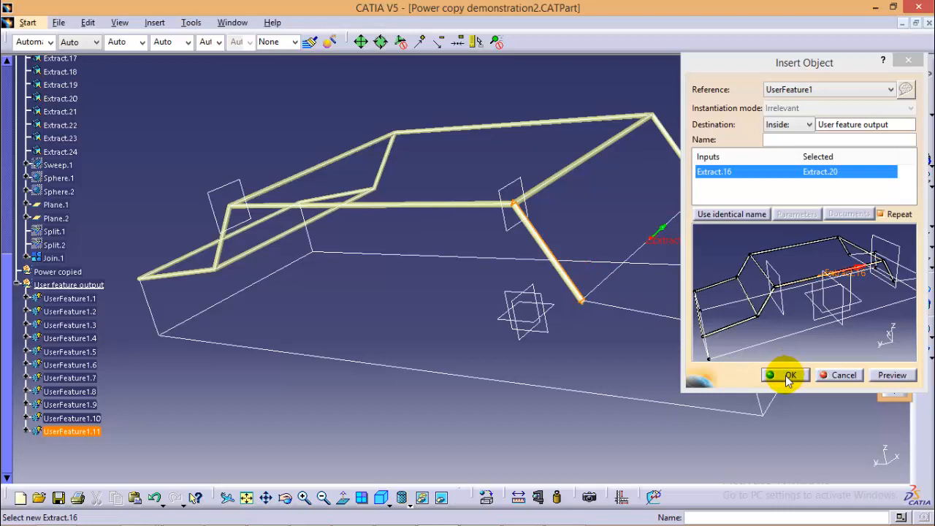
pyautogui.click(790, 375)
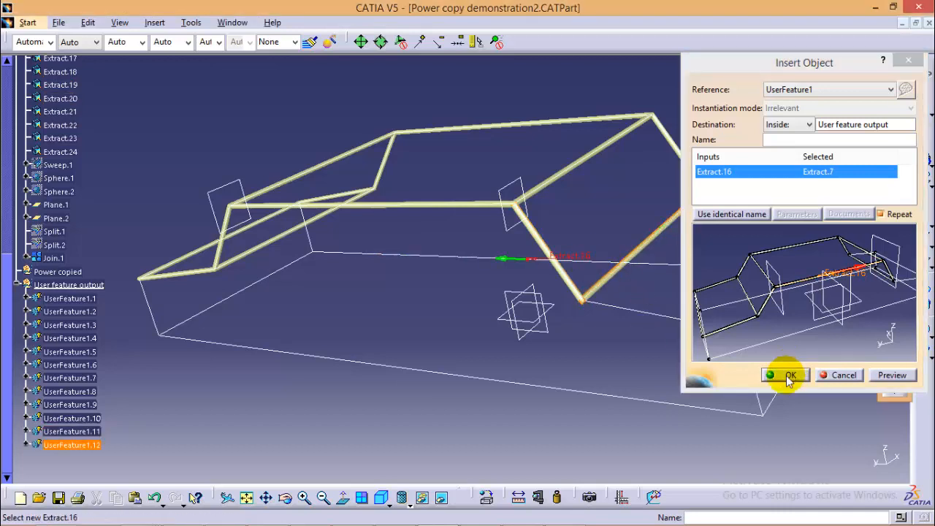
pyautogui.click(789, 374)
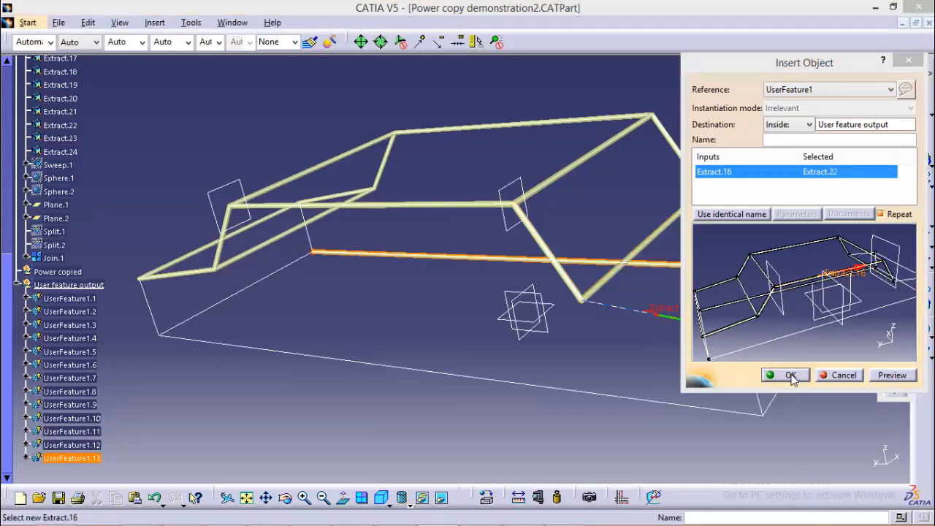
pyautogui.click(789, 375)
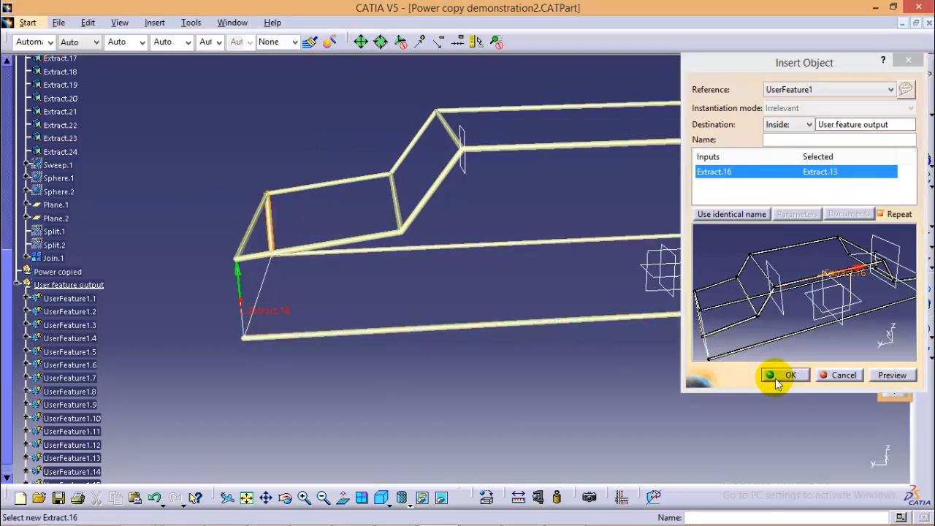
pyautogui.moveTo(270, 302)
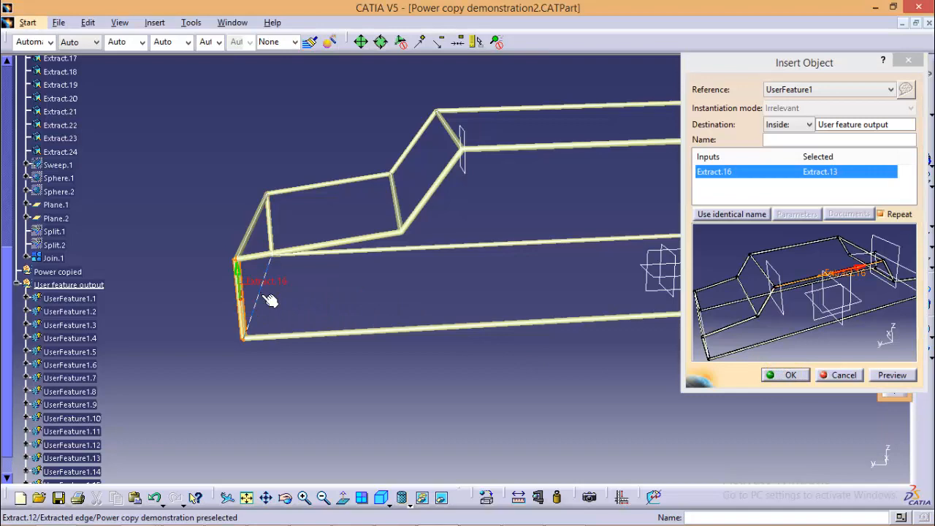
# Add tubes on the front left vertical edge and the remaining hidden edge.
pyautogui.click(256, 292)
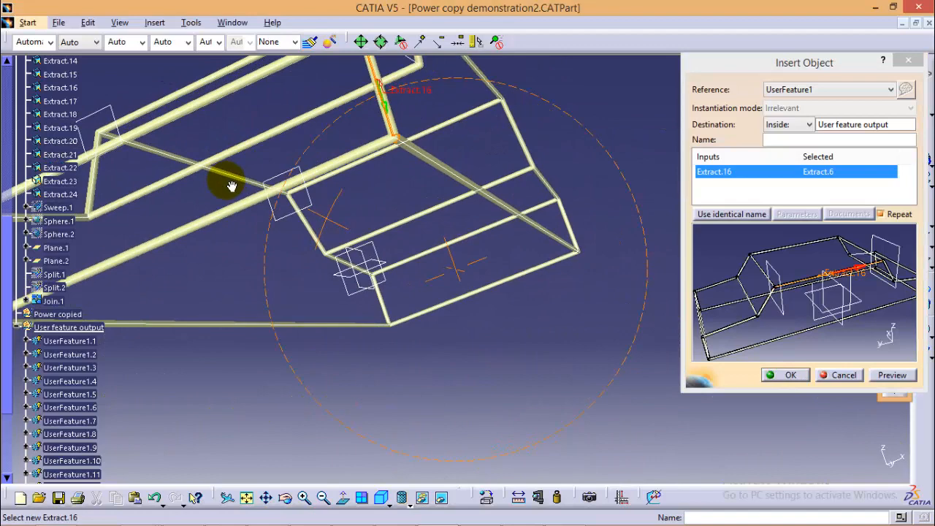
pyautogui.moveTo(232, 186); pyautogui.dragTo(268, 254)
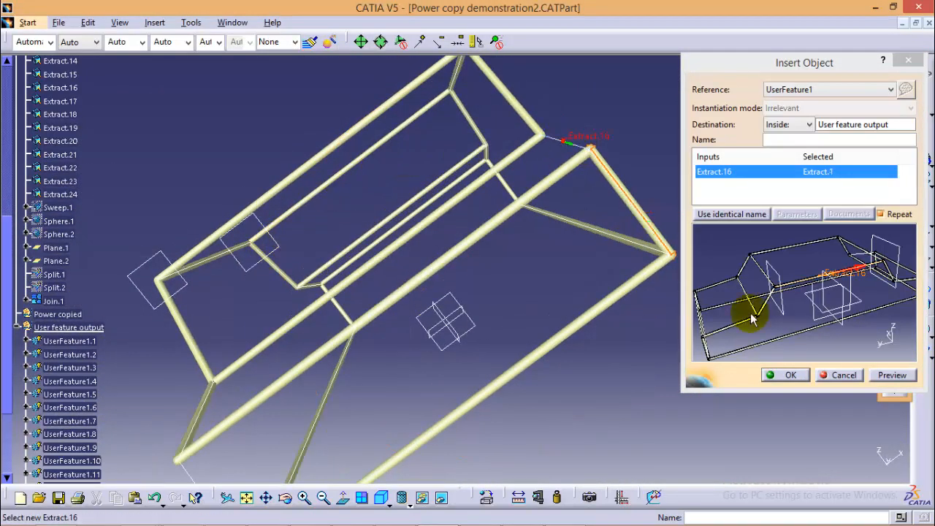
pyautogui.click(789, 374)
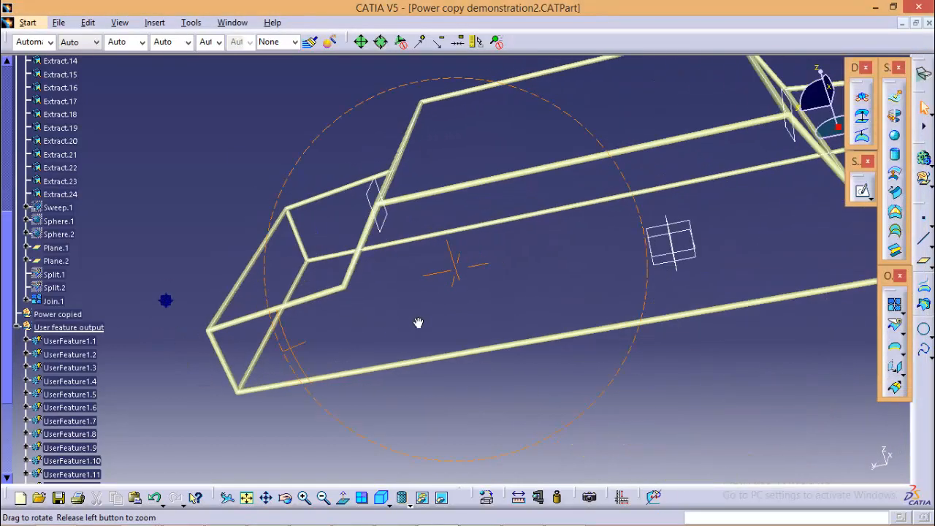
pyautogui.moveTo(418, 322); pyautogui.dragTo(664, 323)
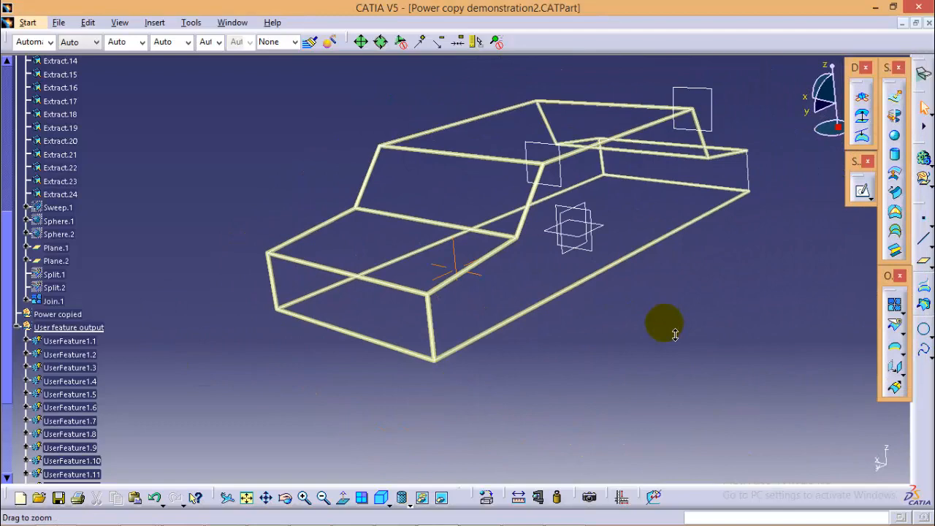
pyautogui.moveTo(665, 321); pyautogui.dragTo(617, 303)
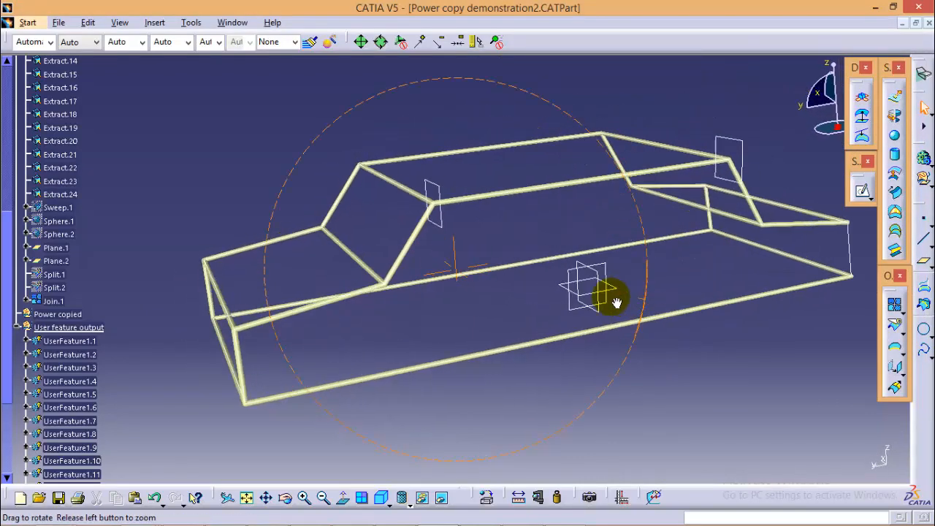
pyautogui.moveTo(617, 301); pyautogui.dragTo(876, 252)
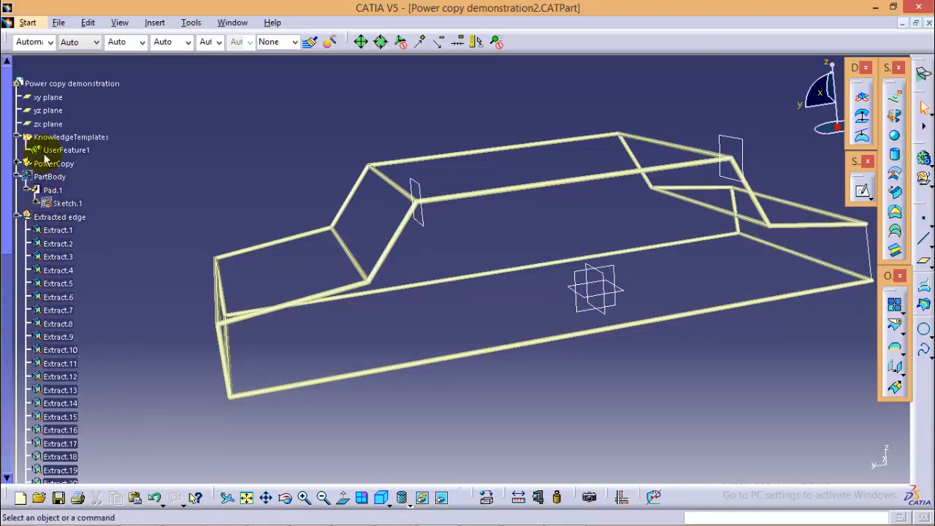
# Instantiate UserFeature1 along Extract.23 and orbit to check the new tube.
pyautogui.rightClick(66, 150)
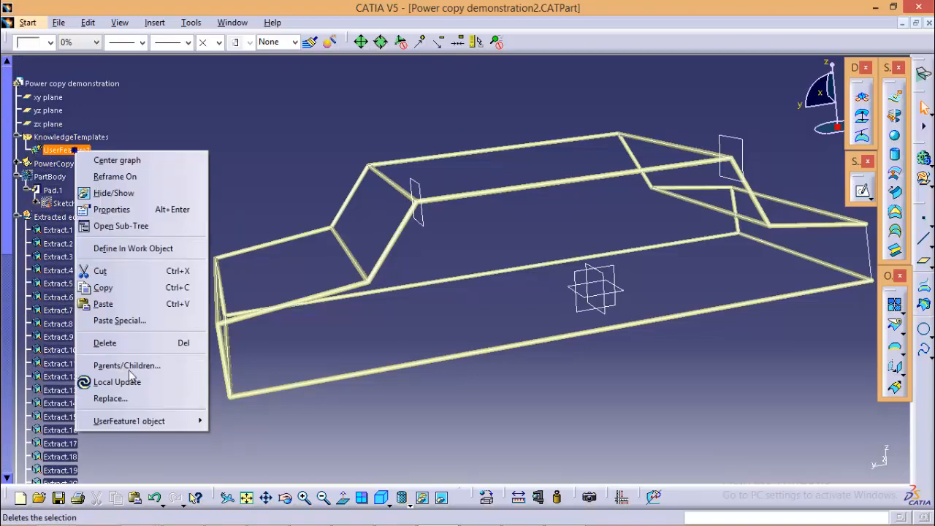
pyautogui.click(129, 420)
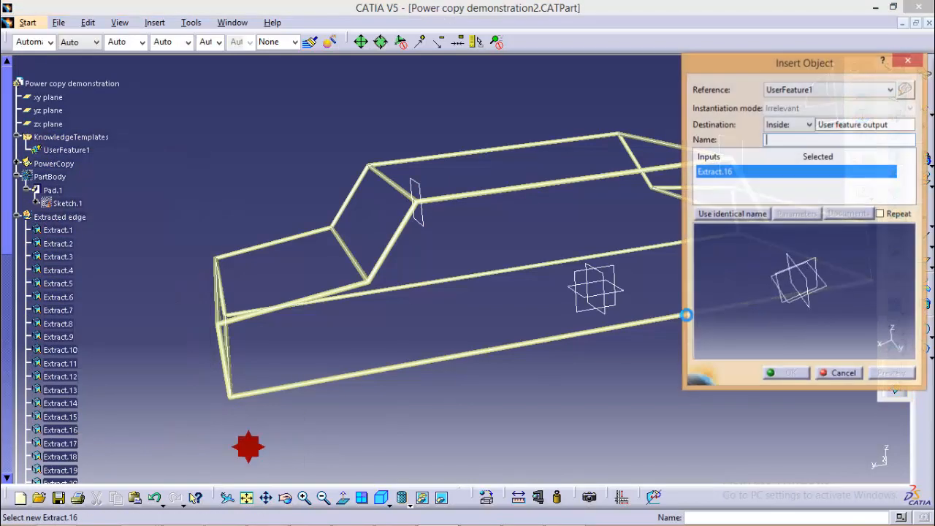
pyautogui.moveTo(803, 62); pyautogui.dragTo(381, 92)
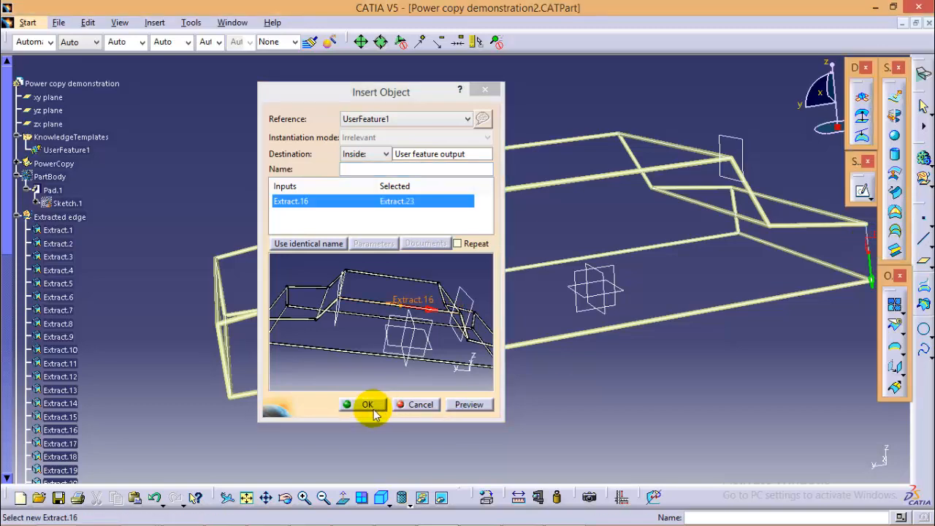
pyautogui.click(367, 404)
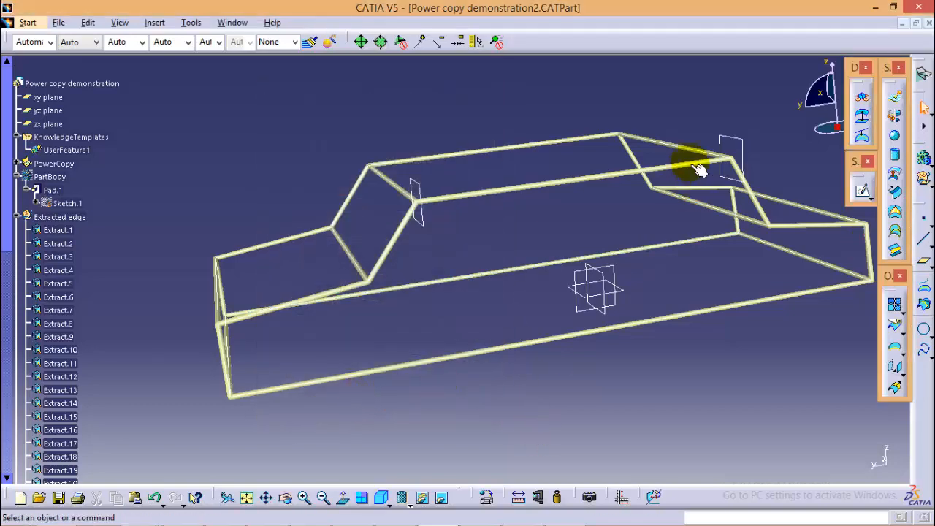
pyautogui.moveTo(694, 164); pyautogui.dragTo(511, 182)
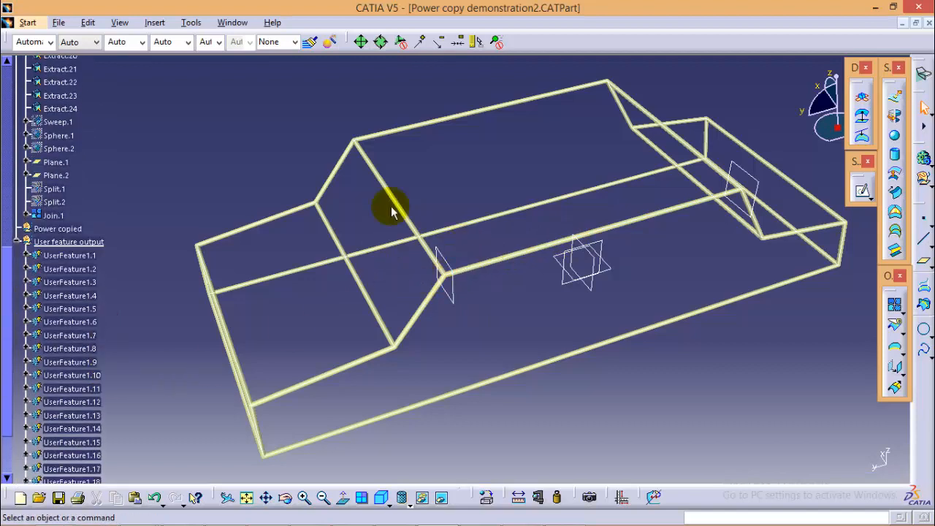
# Switch to Power copy demonstration4 with 24 tube instances and start Close Surface.
pyautogui.scroll(-3)
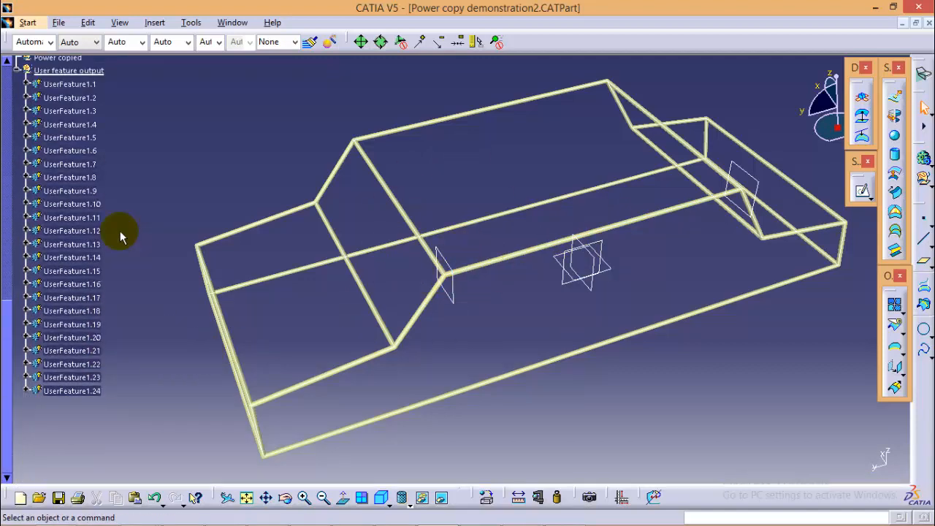
pyautogui.click(27, 22)
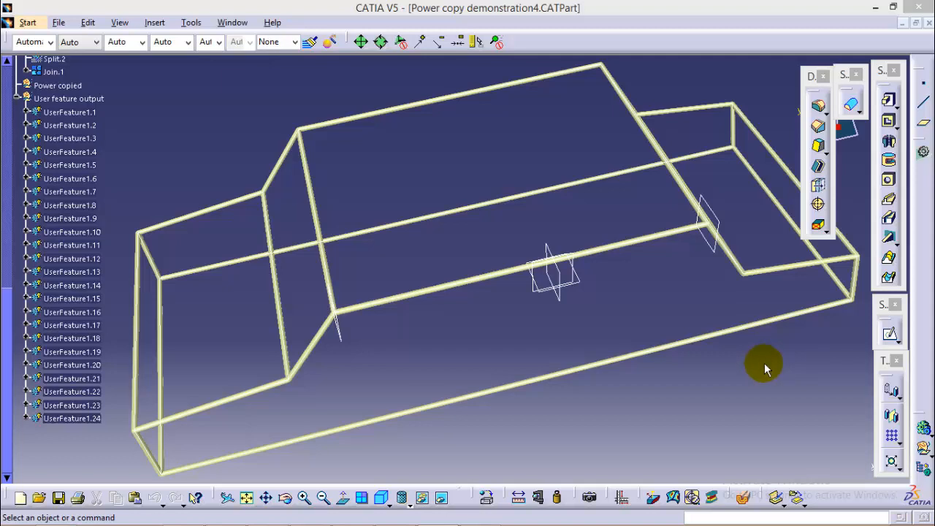
pyautogui.moveTo(504, 281)
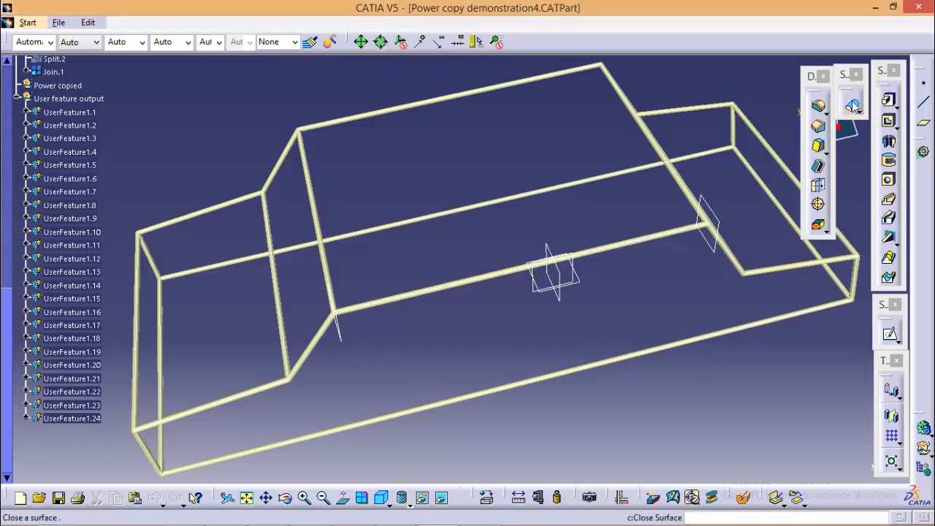
pyautogui.click(853, 104)
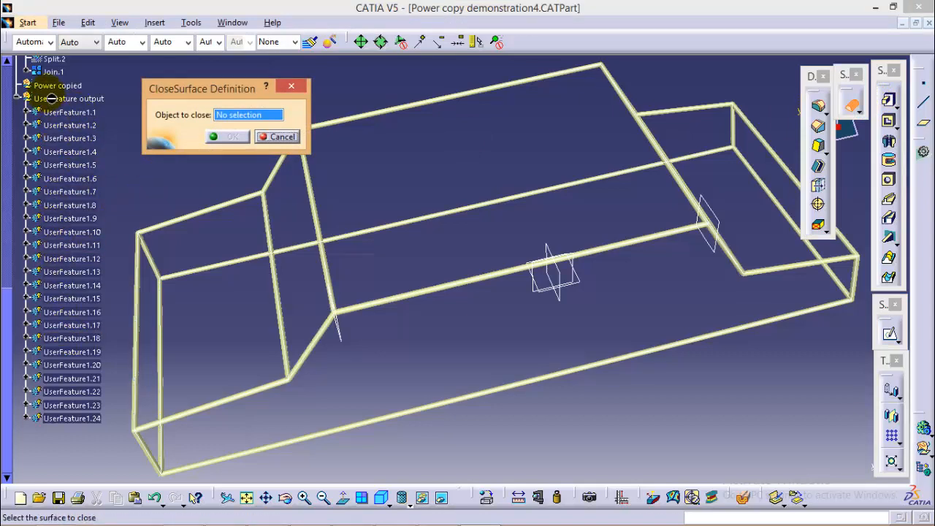
pyautogui.moveTo(132, 189)
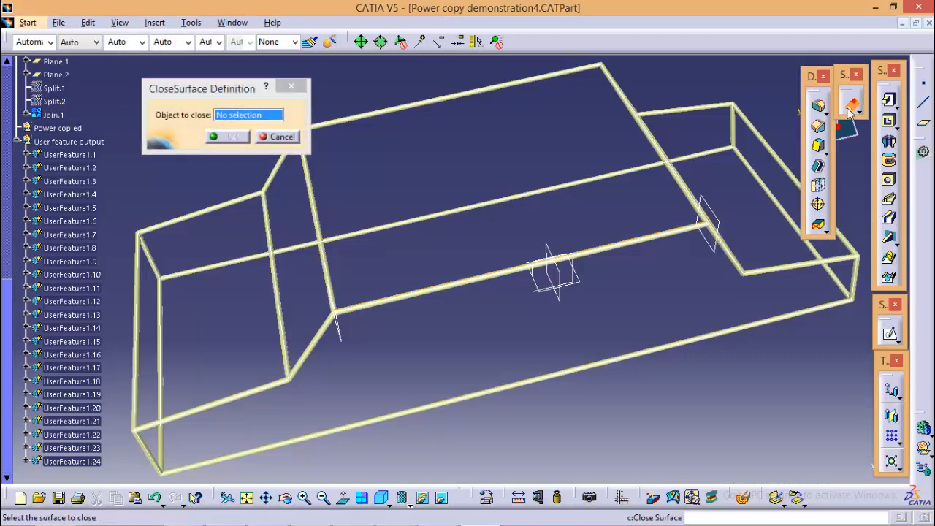
pyautogui.moveTo(69, 154)
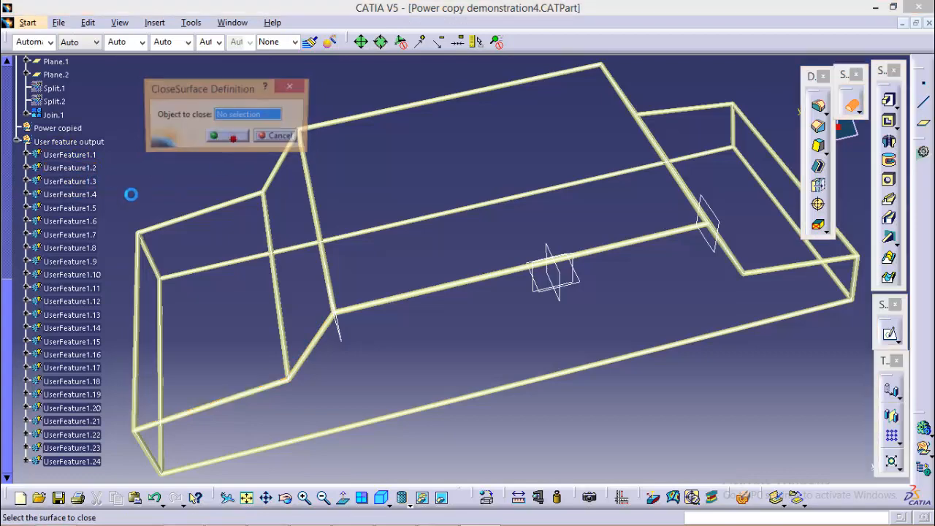
# Close UserFeature1.6 through UserFeature1.24 into solids, one CloseSurface per tube.
pyautogui.click(69, 181)
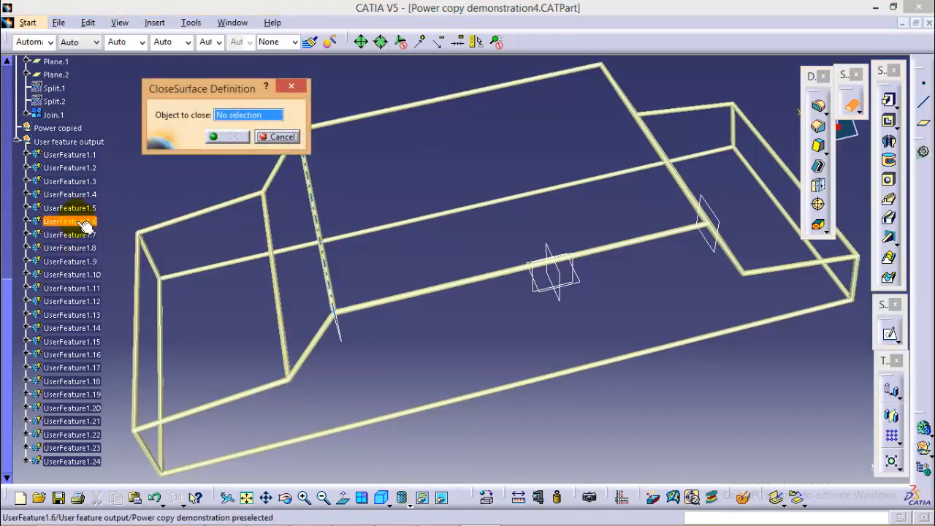
pyautogui.click(70, 233)
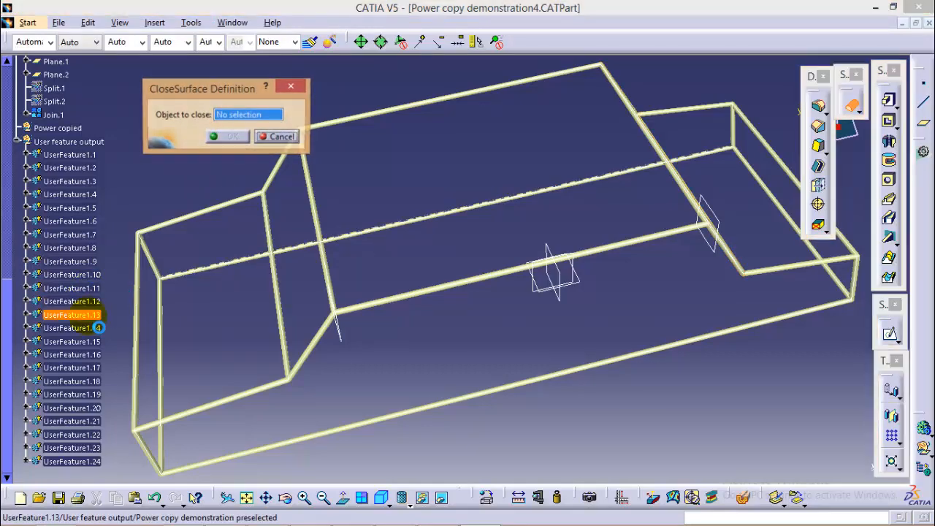
pyautogui.click(72, 341)
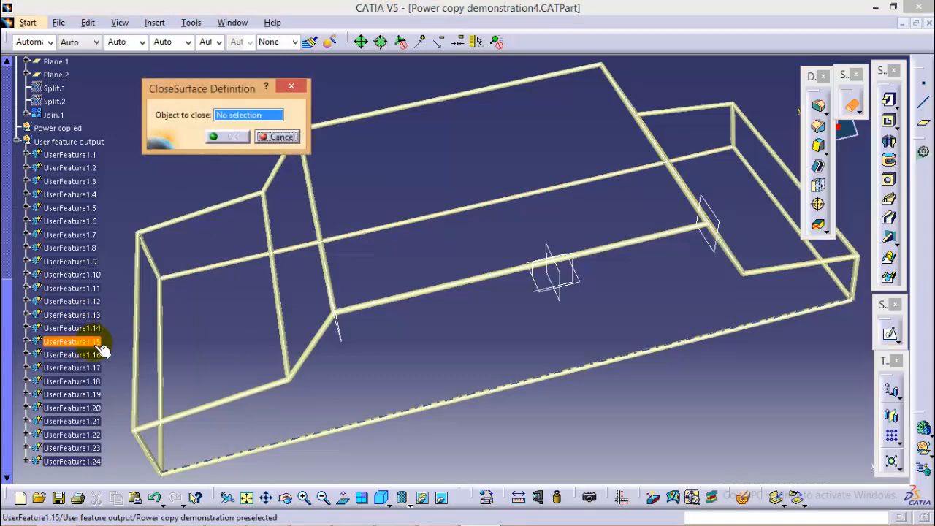
pyautogui.click(72, 355)
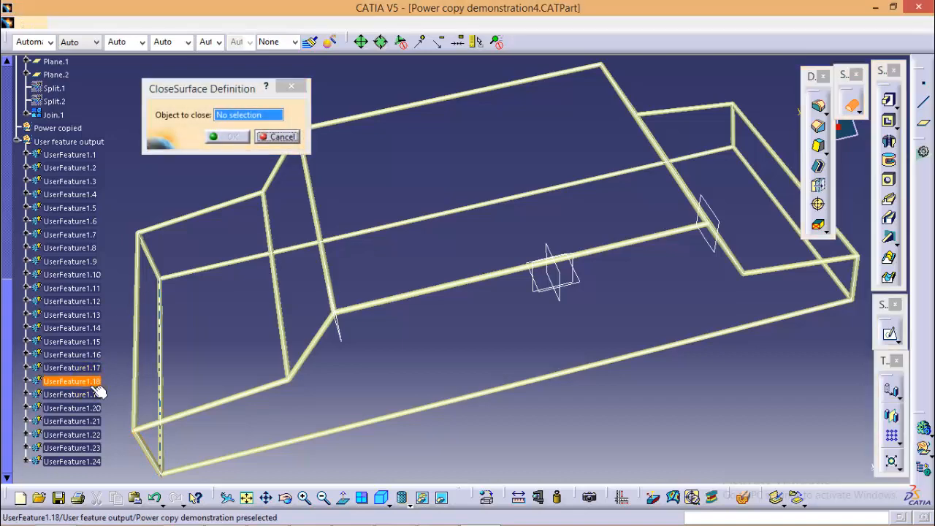
pyautogui.click(71, 395)
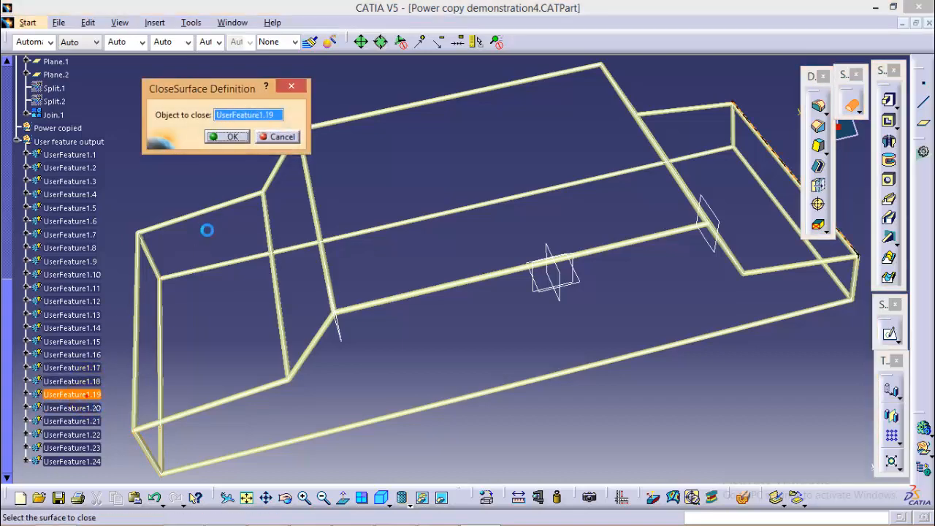
pyautogui.click(227, 136)
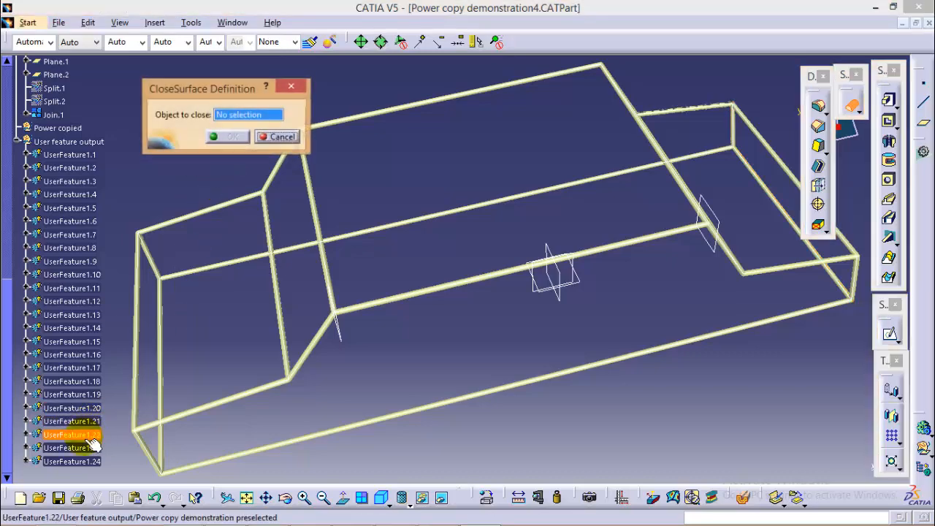
pyautogui.click(71, 434)
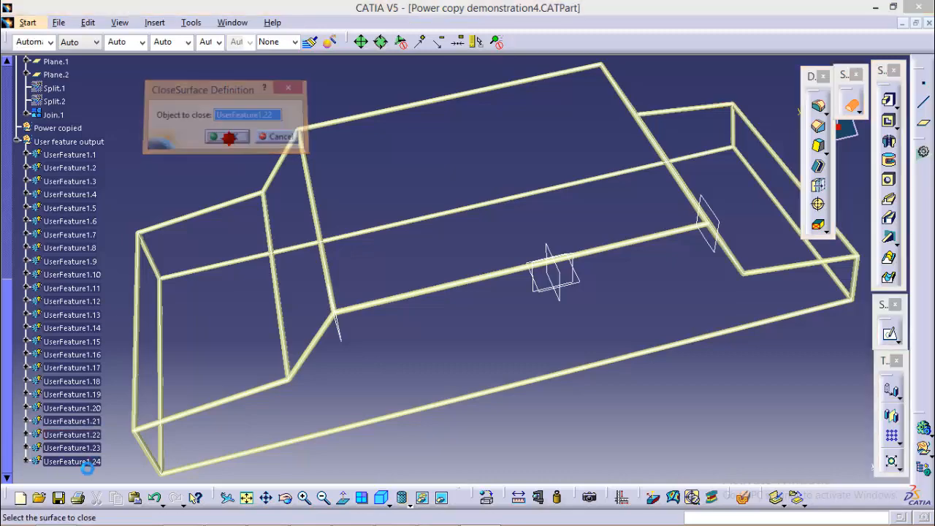
pyautogui.click(71, 448)
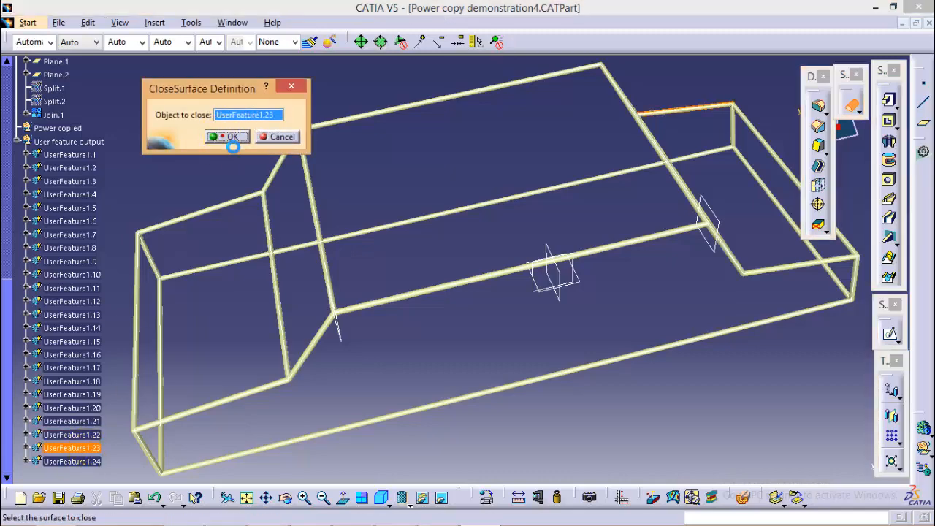
pyautogui.click(71, 461)
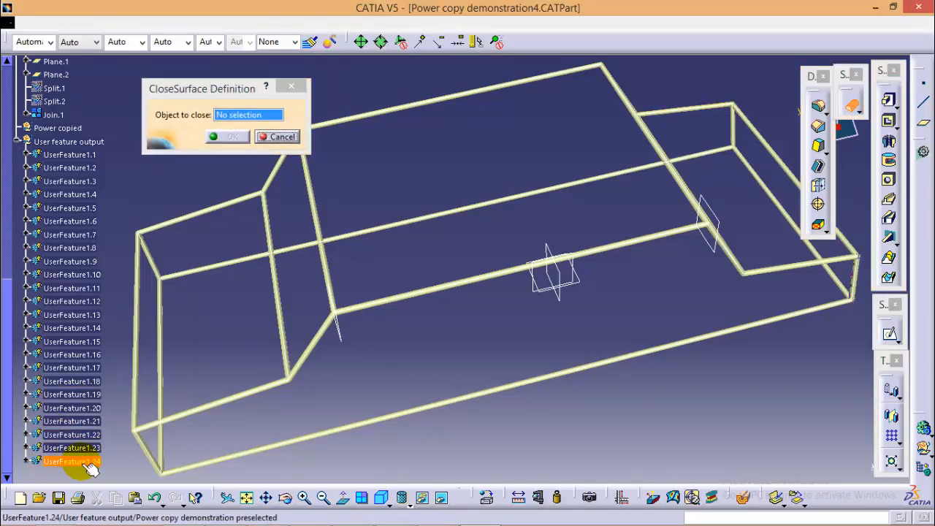
pyautogui.click(72, 460)
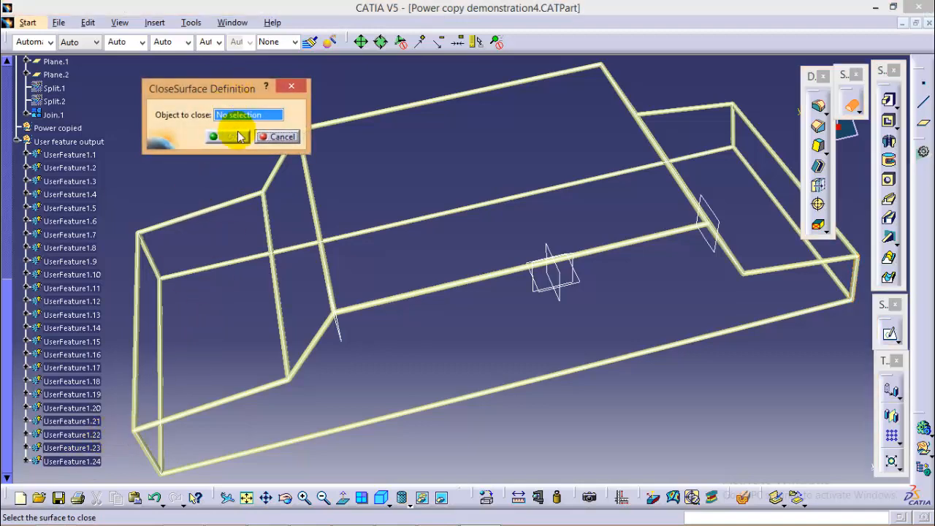
pyautogui.click(282, 136)
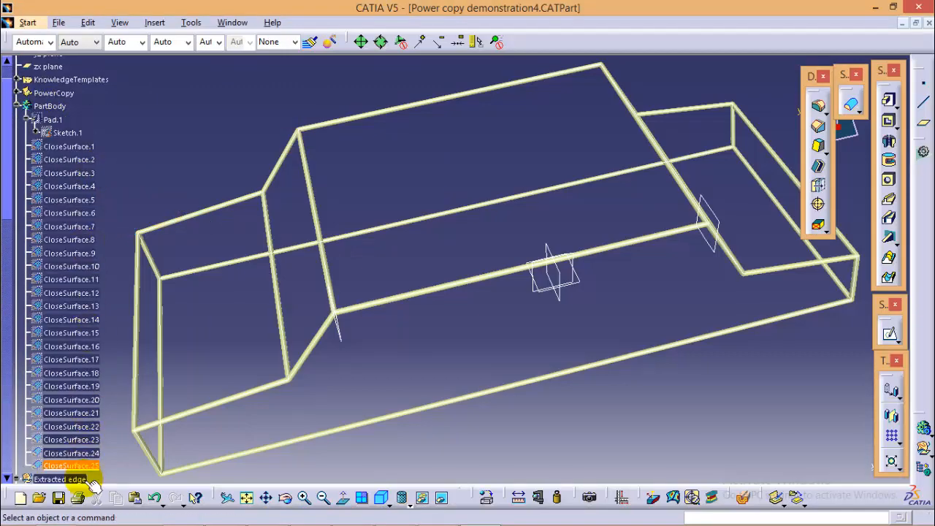
pyautogui.moveTo(65, 185)
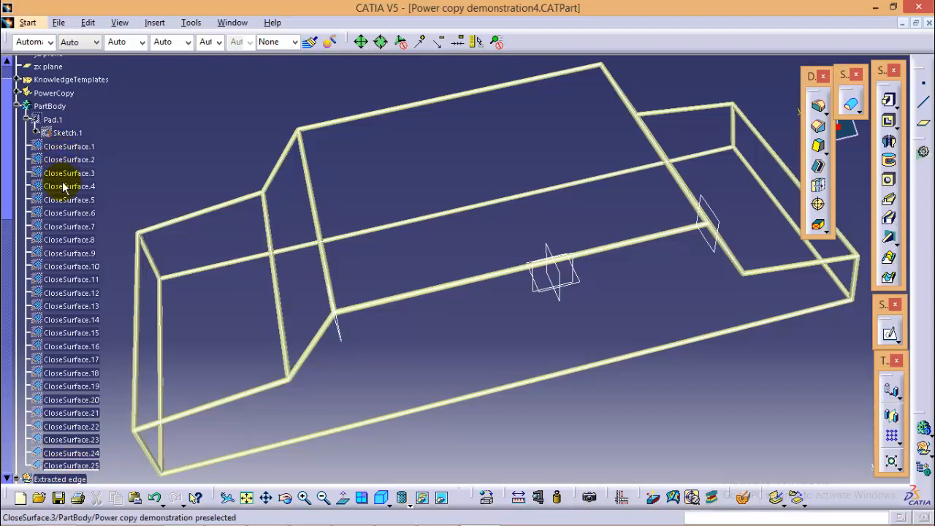
# Assemble CloseSurface.1 through CloseSurface.25 into PartBody as Assemble.1.
pyautogui.click(69, 186)
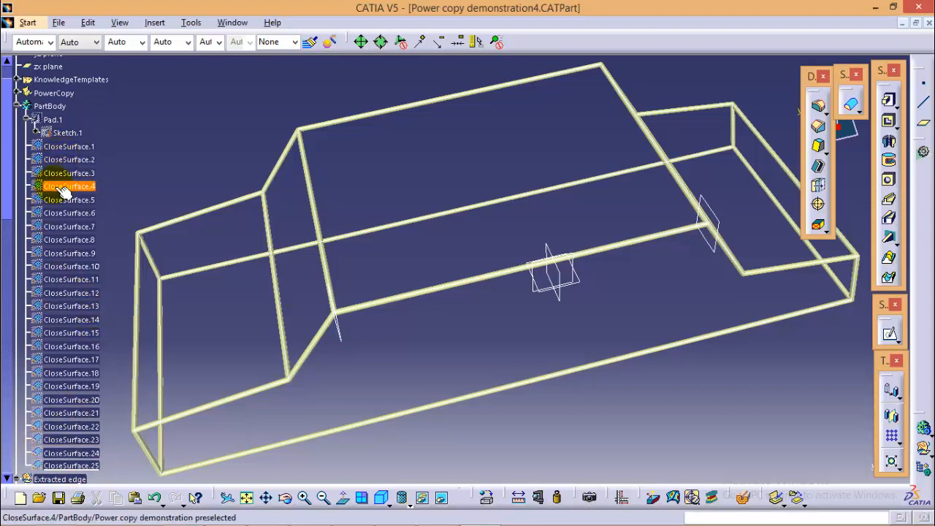
pyautogui.click(69, 146)
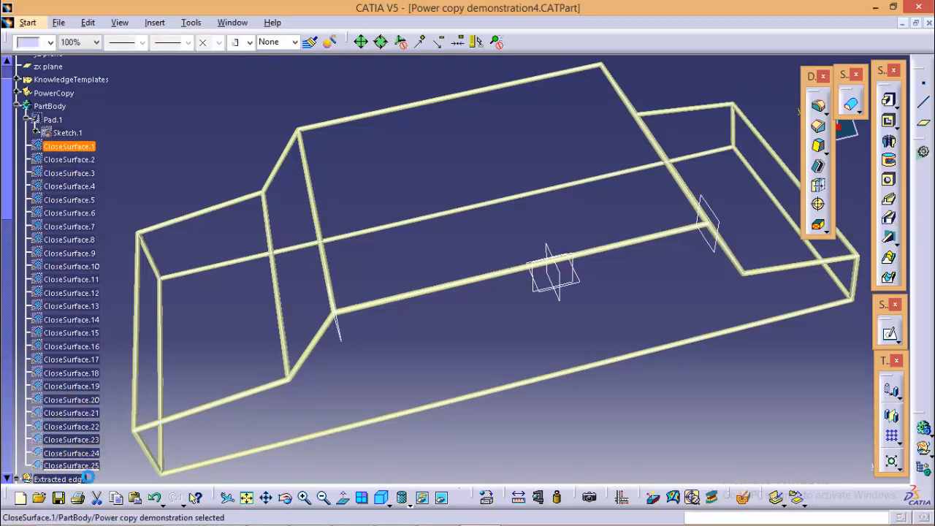
pyautogui.rightClick(69, 173)
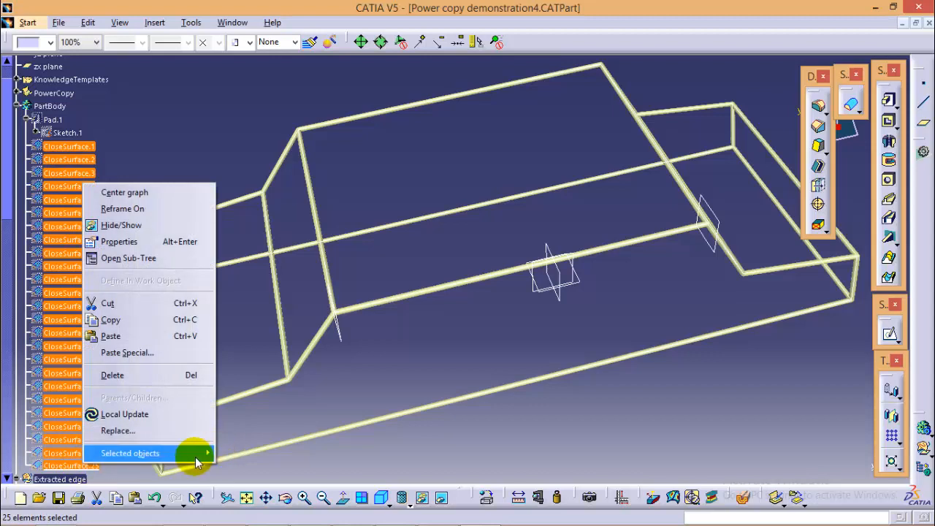
pyautogui.click(130, 453)
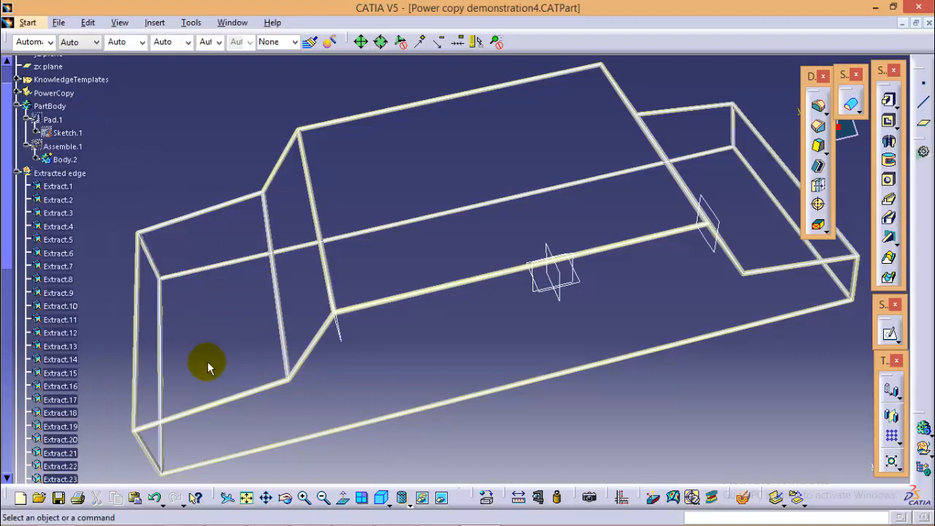
# Hide the extracted edge geometry and reference planes, leaving only the solid tubes.
pyautogui.click(191, 22)
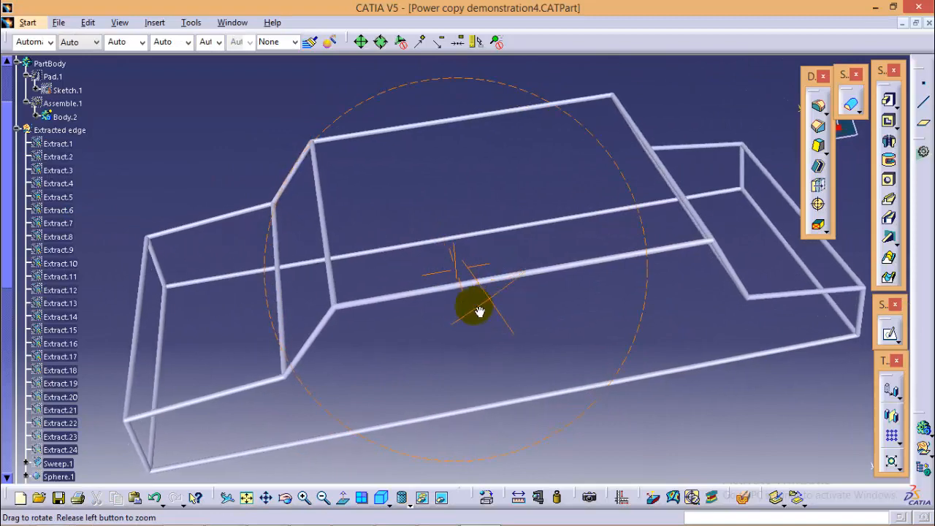
pyautogui.moveTo(478, 310); pyautogui.dragTo(504, 301)
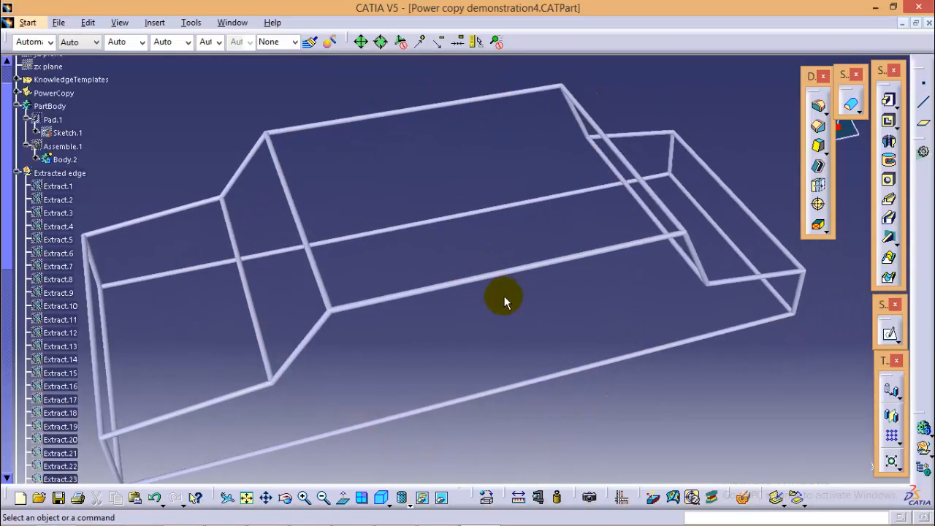
pyautogui.moveTo(471, 332)
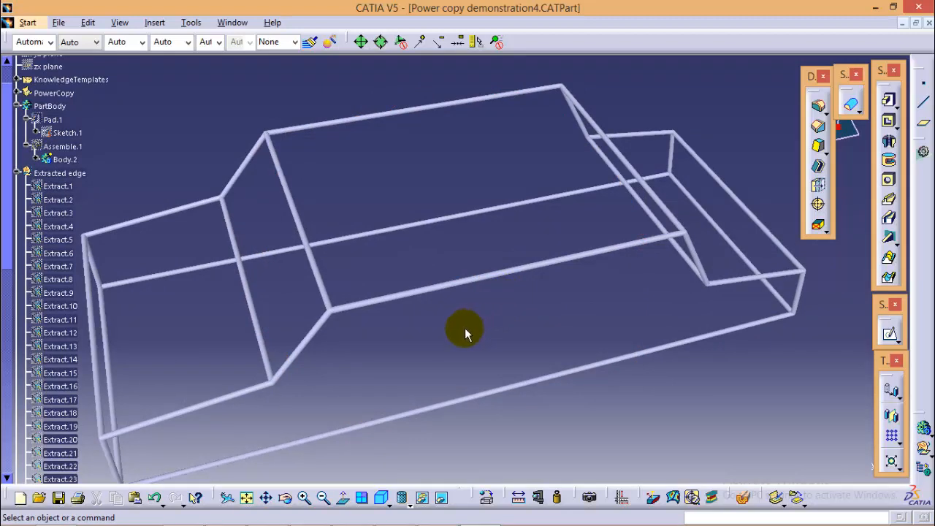
pyautogui.moveTo(456, 344)
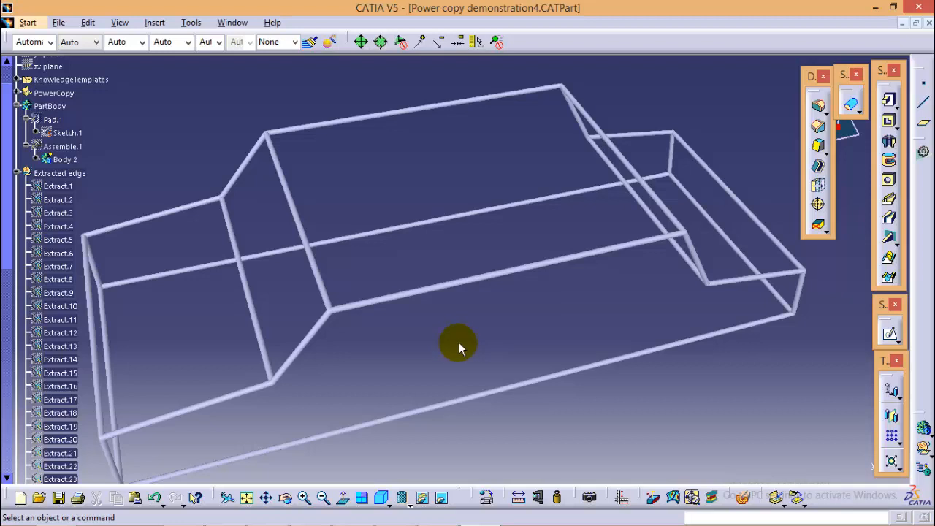
pyautogui.moveTo(455, 346)
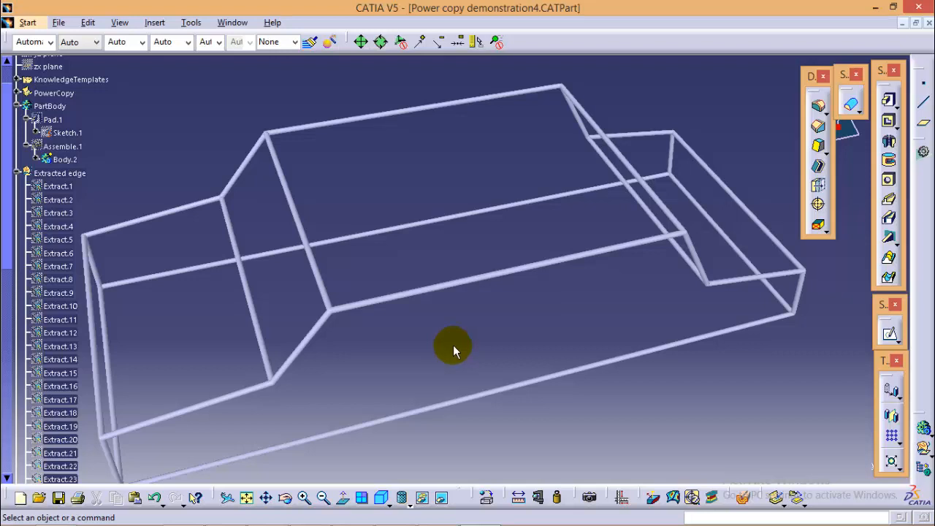
pyautogui.moveTo(464, 345)
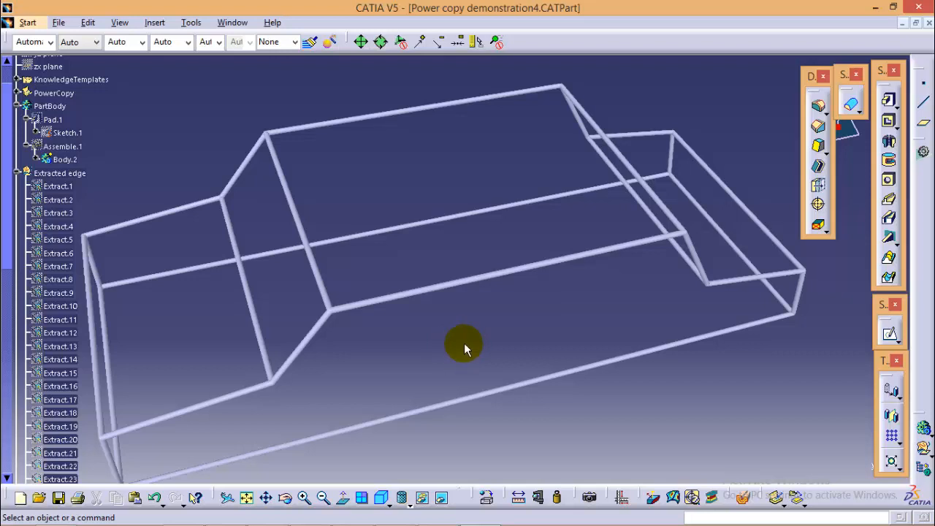